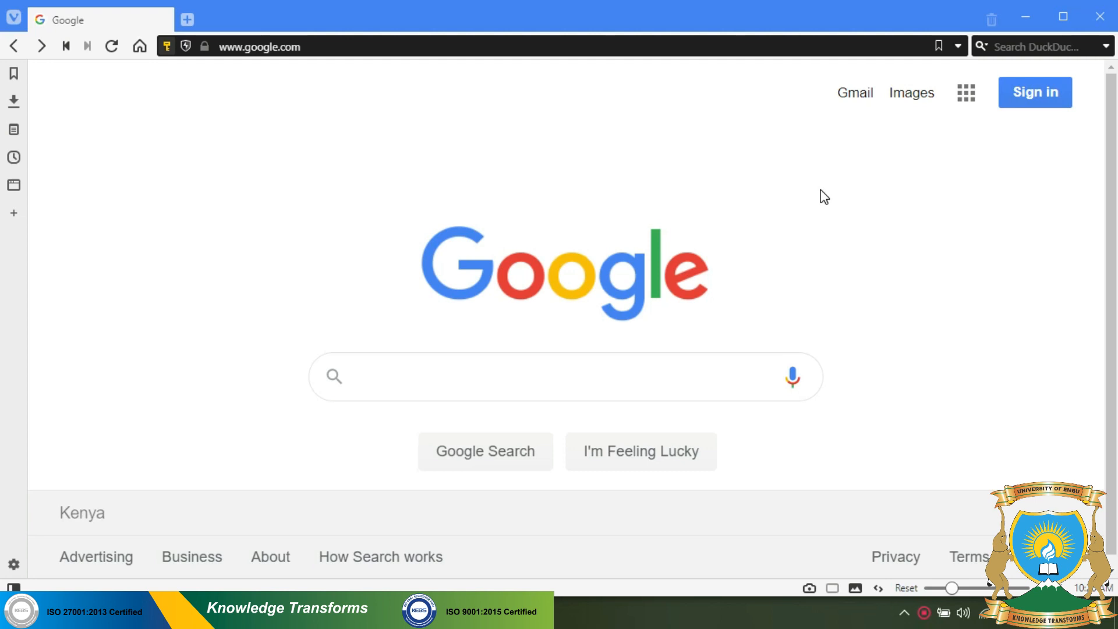
Search Google for gmail and open the Gmail result to start loading mail.google.com
left_click(499, 376)
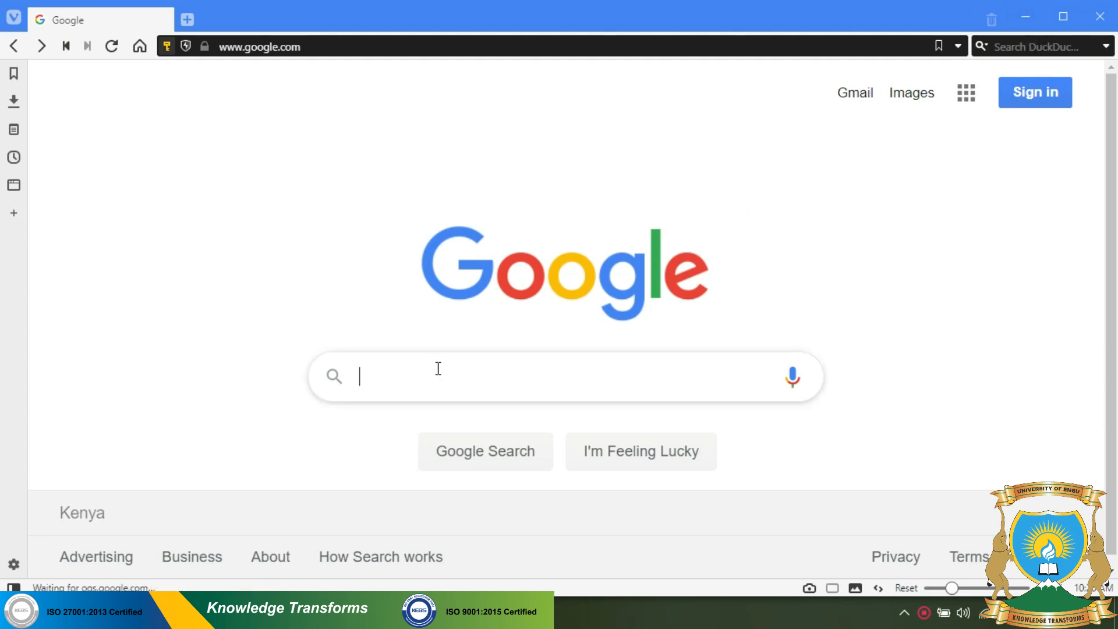
type("gmail")
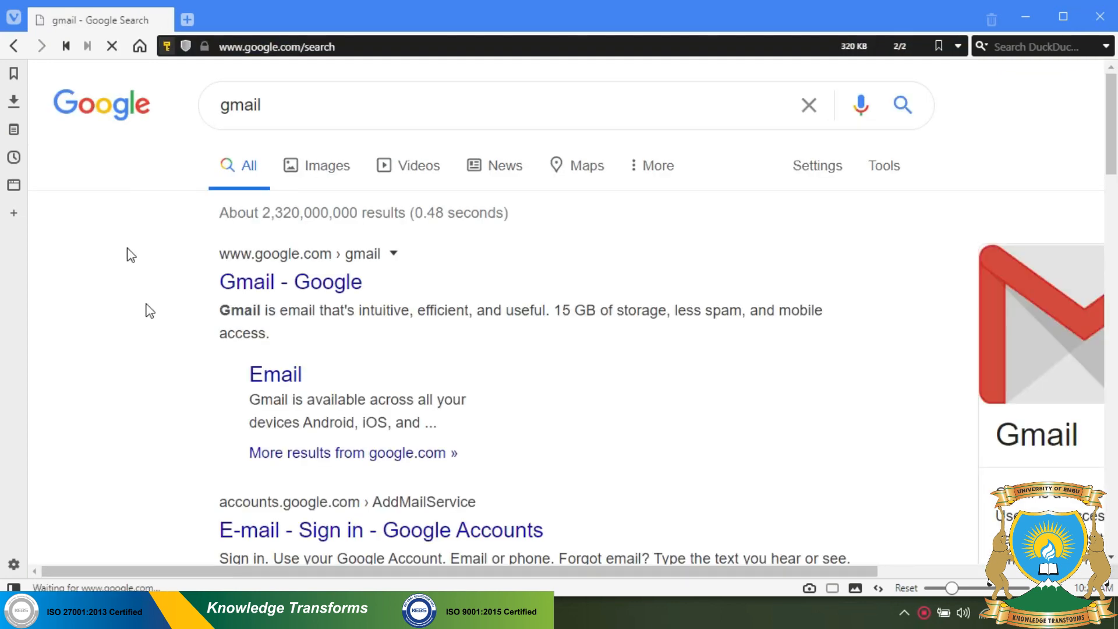
left_click(290, 281)
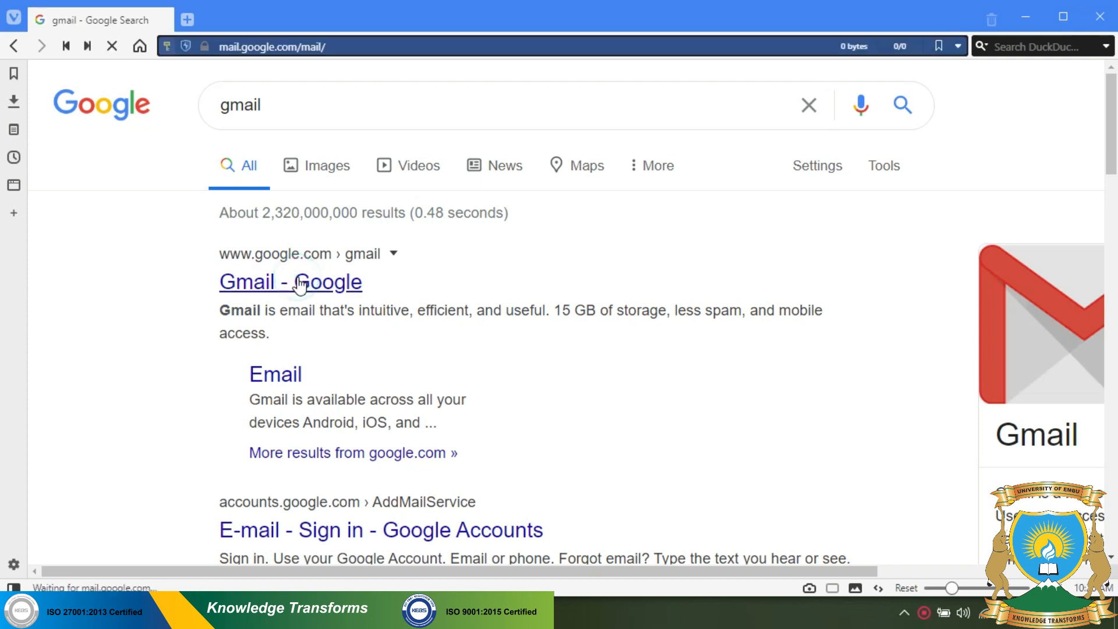
Enter the student email address in the 'Email or phone' field using the autocomplete suggestion
left_click(290, 281)
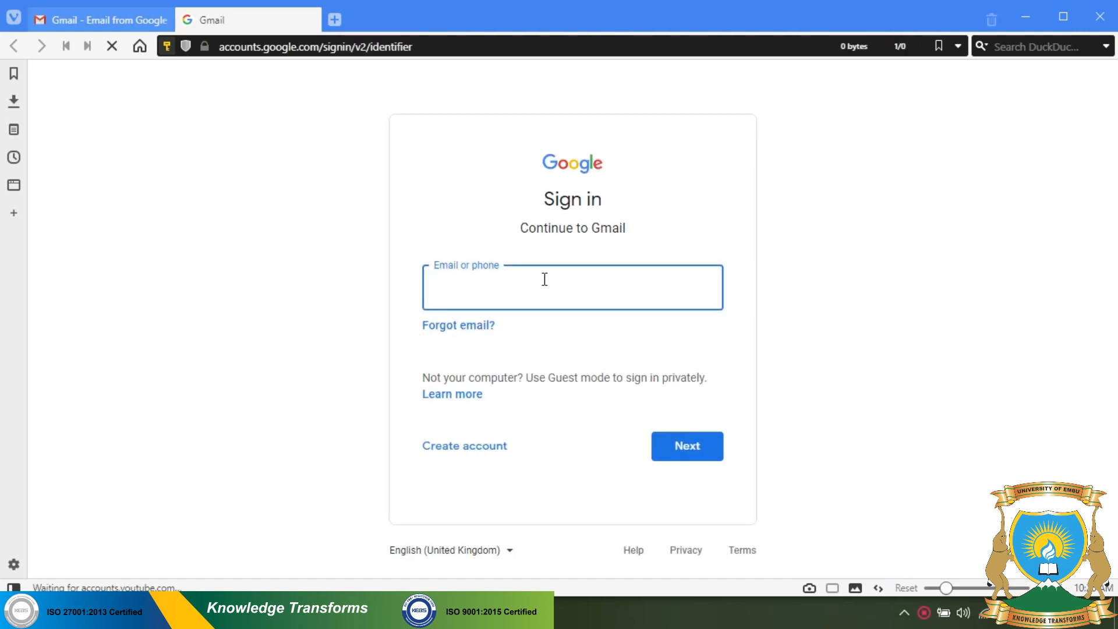
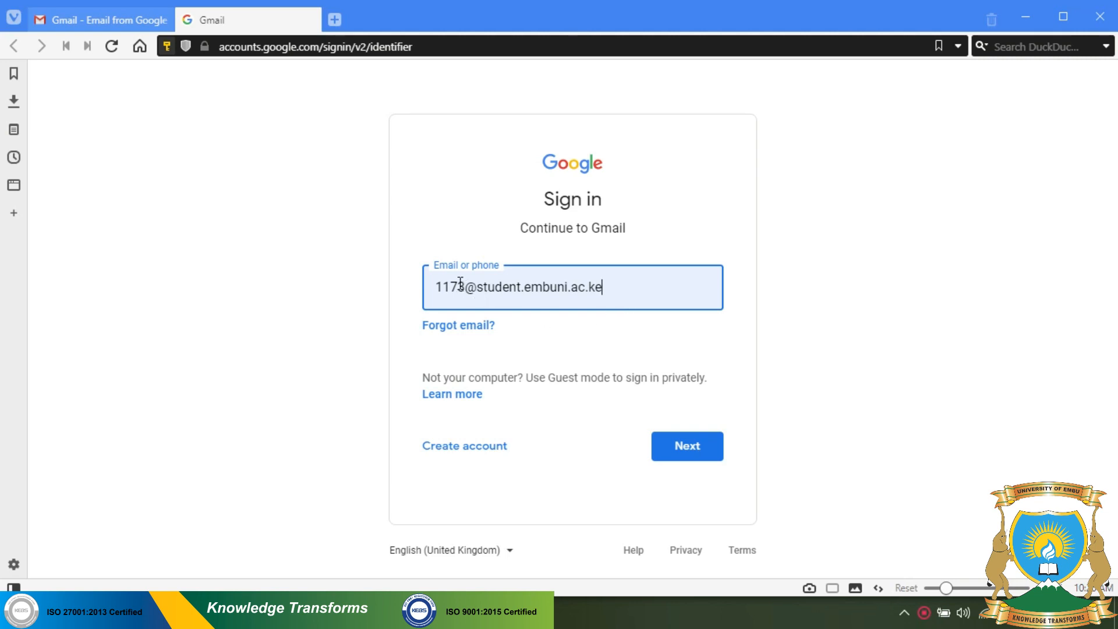
double_click(447, 286)
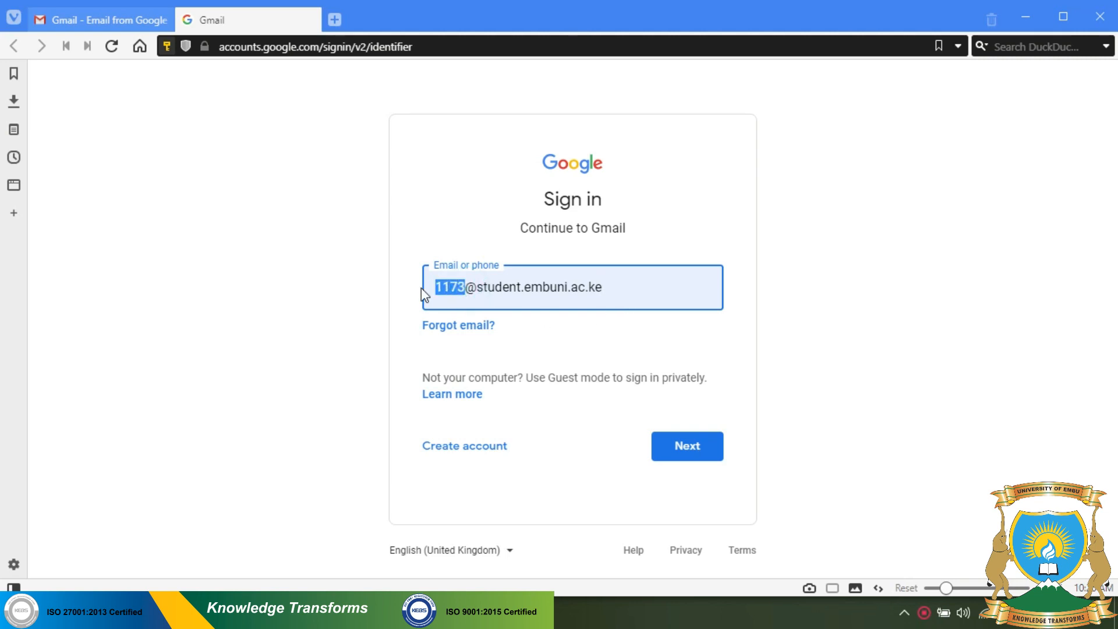
left_click(470, 286)
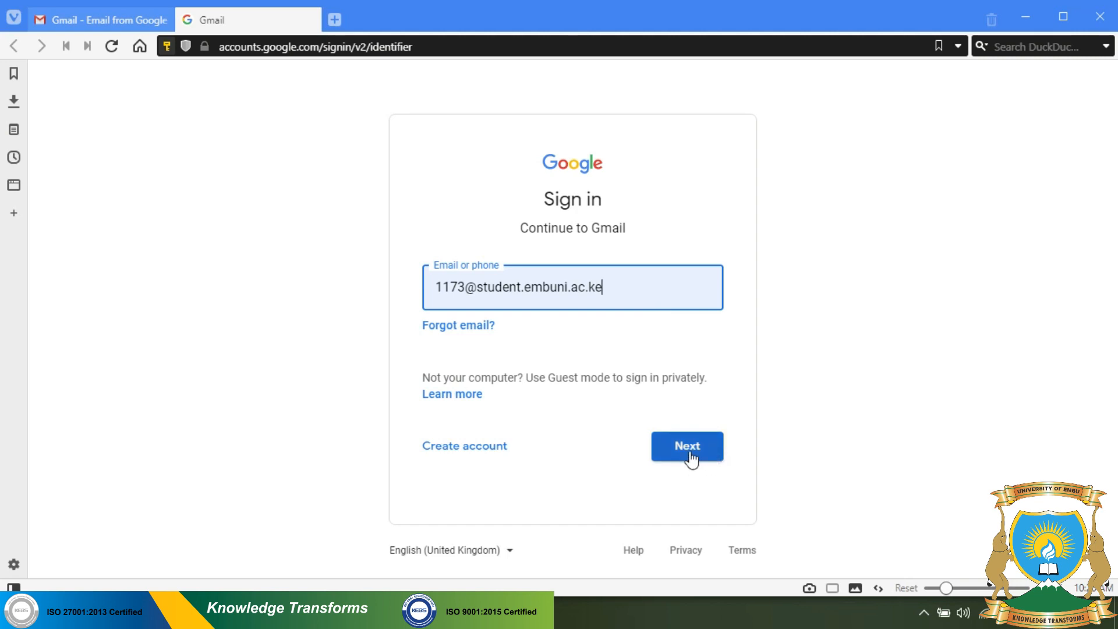
Continue past the identifier step, enter the account password and submit it
left_click(687, 446)
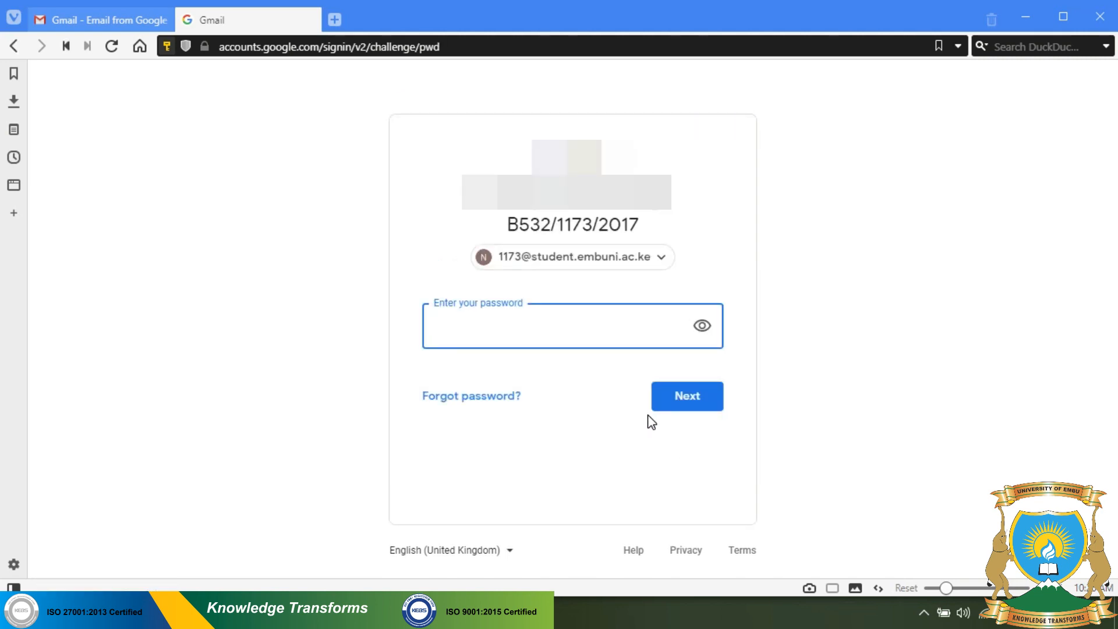
type("password")
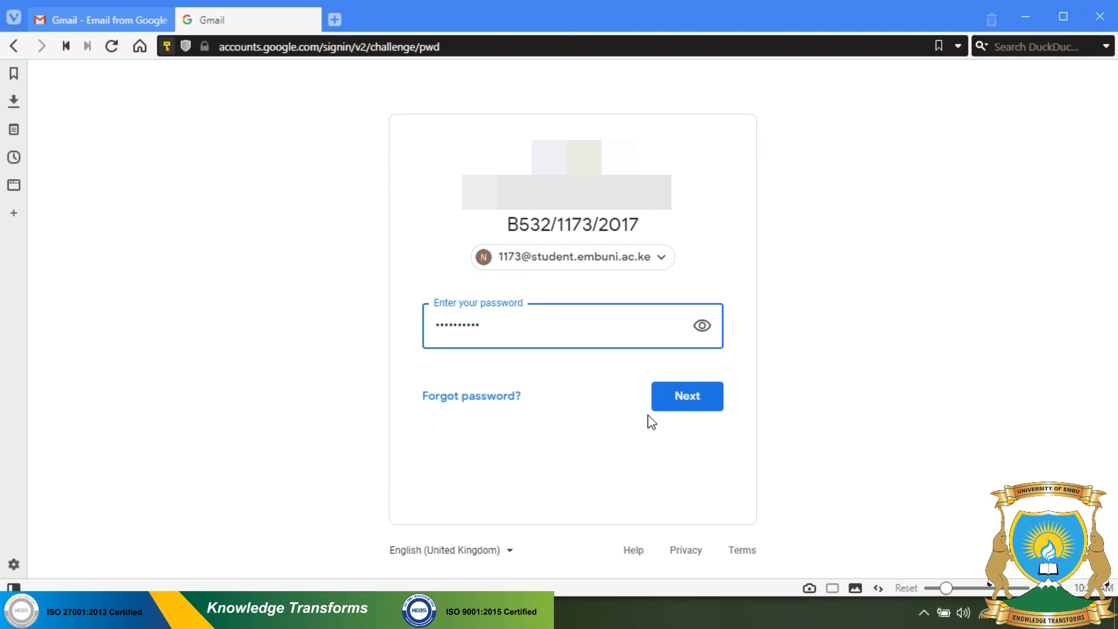
left_click(686, 395)
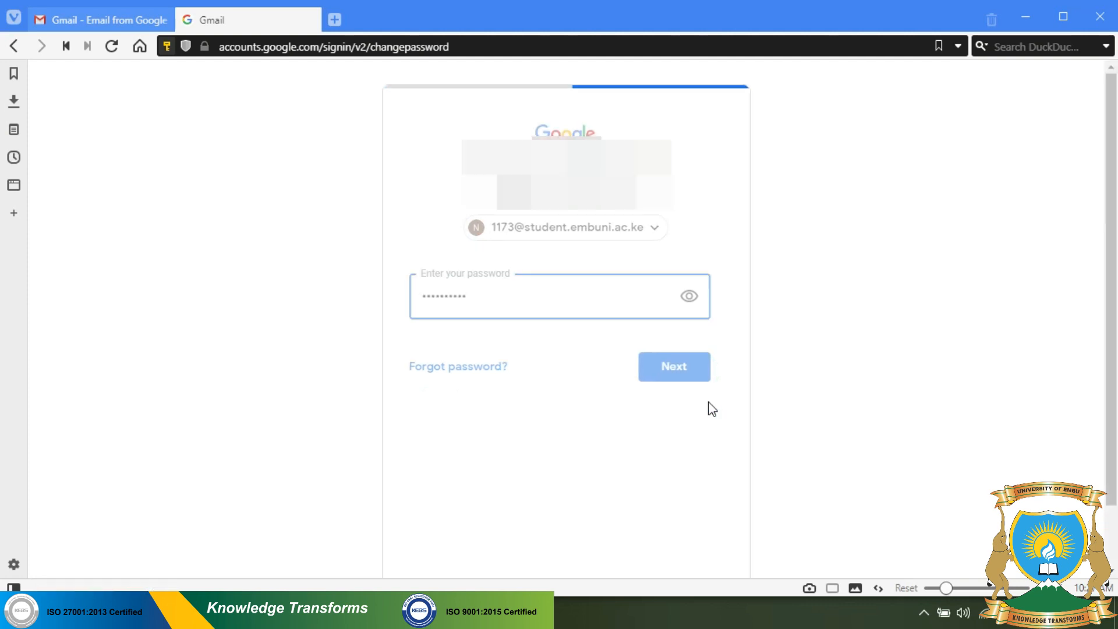
Create a new strong password, confirm it in the second field and submit it
left_click(672, 366)
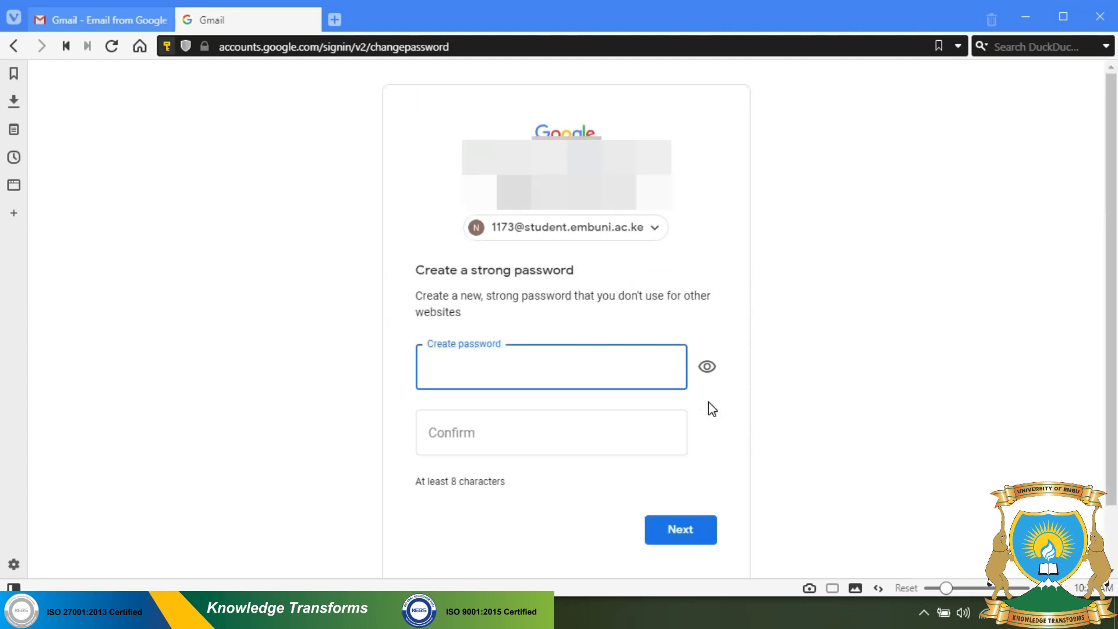
mouse_move(563, 427)
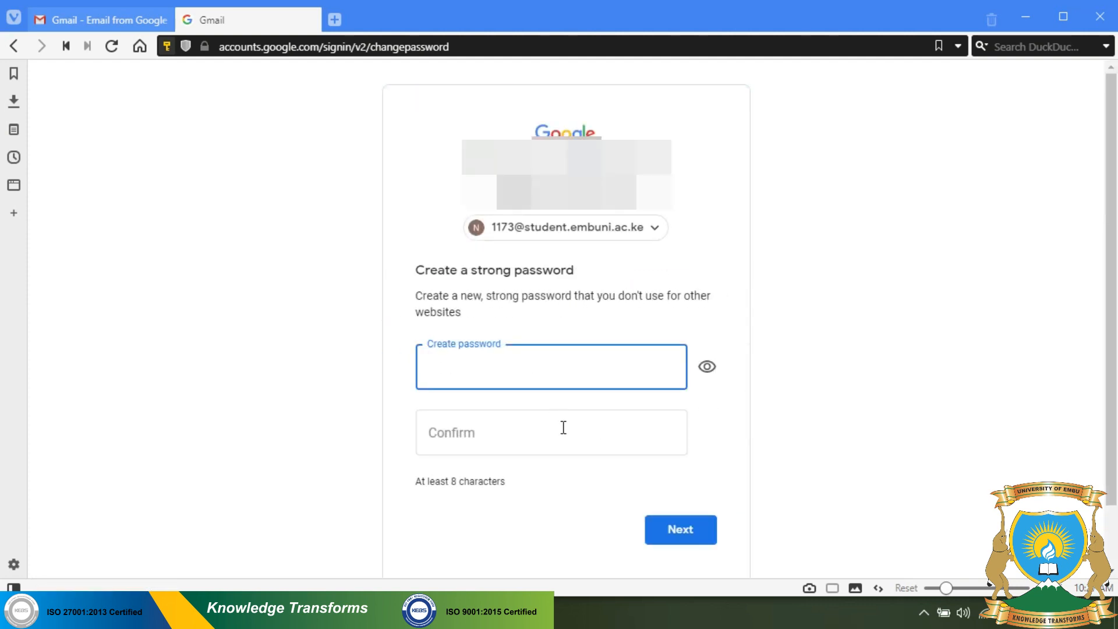
left_click(551, 366)
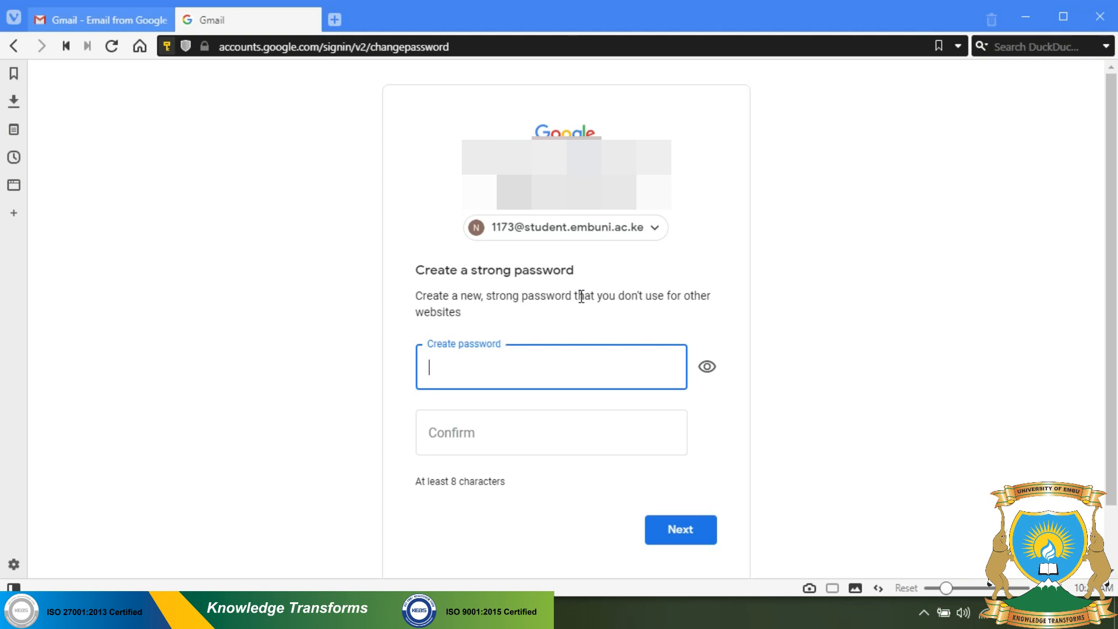
mouse_move(567, 407)
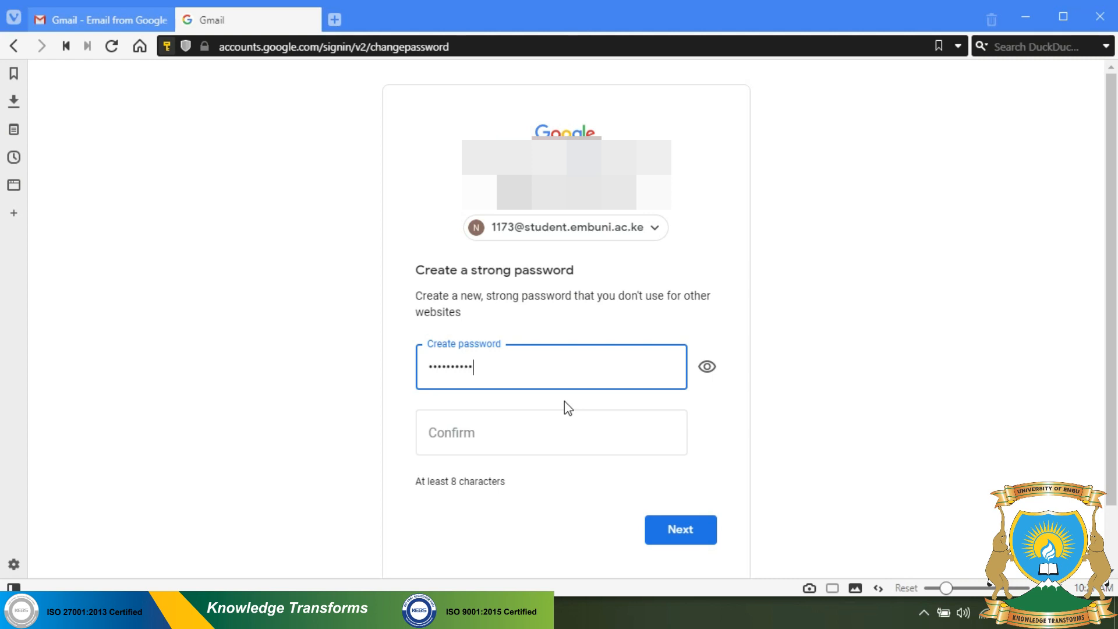
type("•")
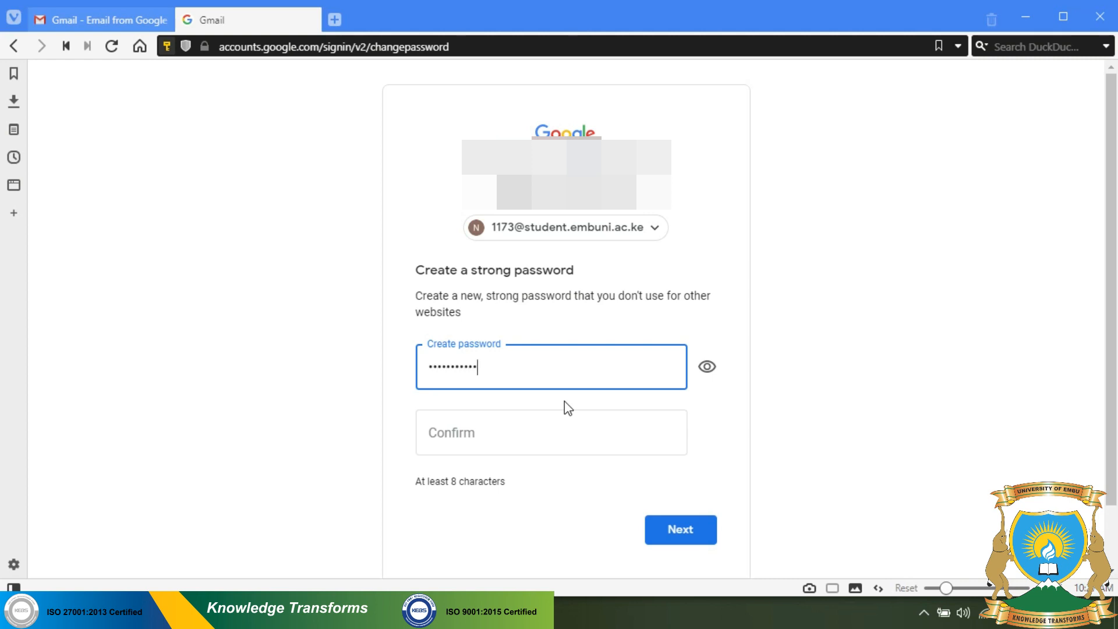
left_click(549, 431)
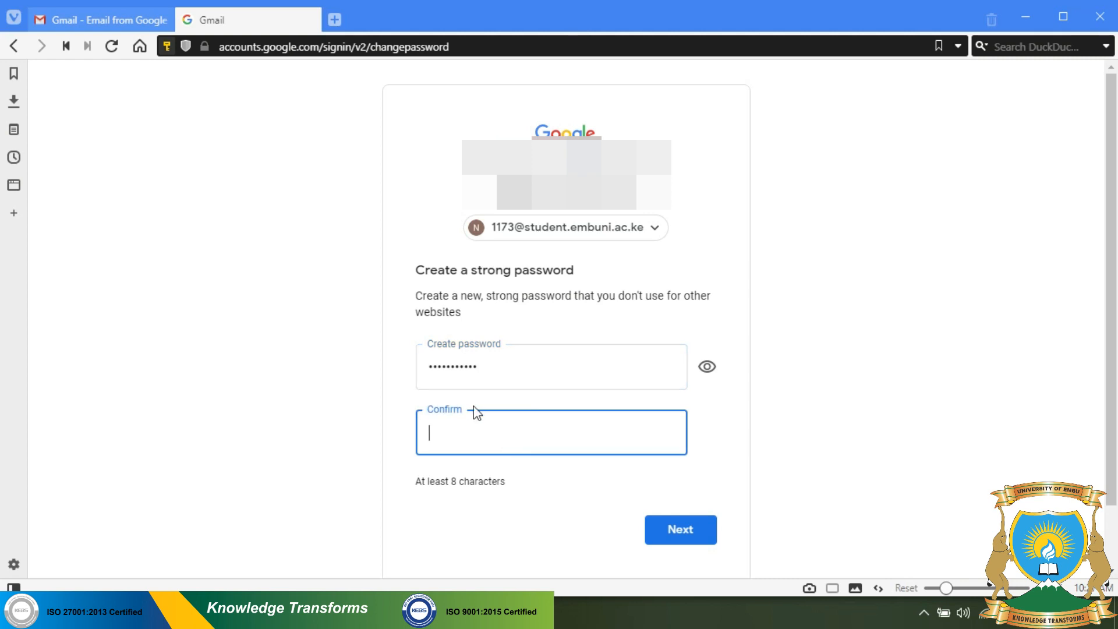
mouse_move(455, 437)
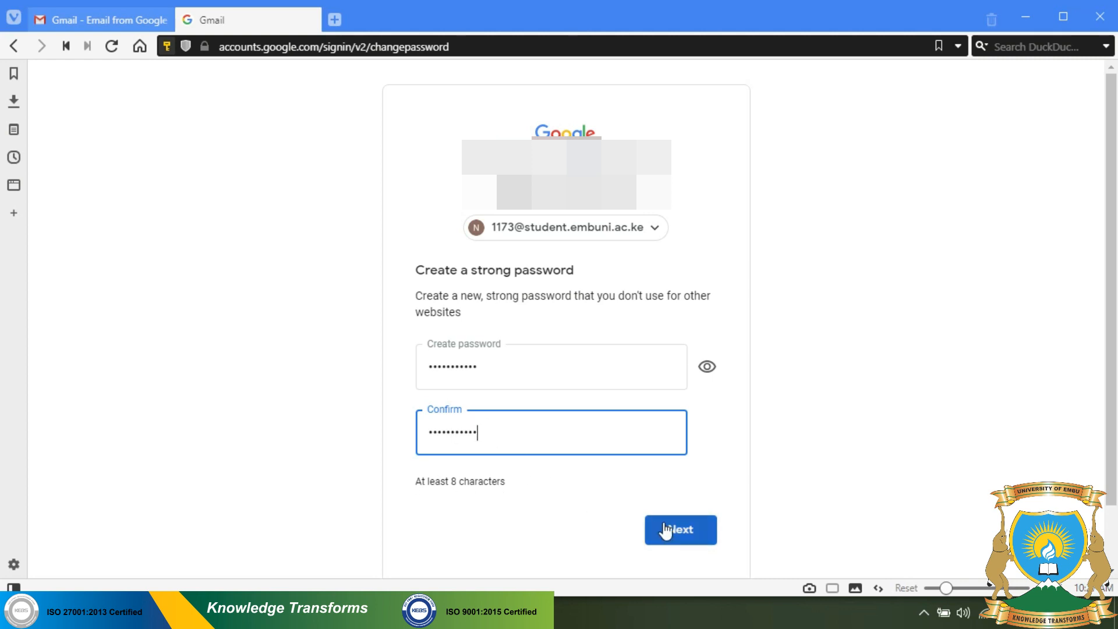
left_click(679, 529)
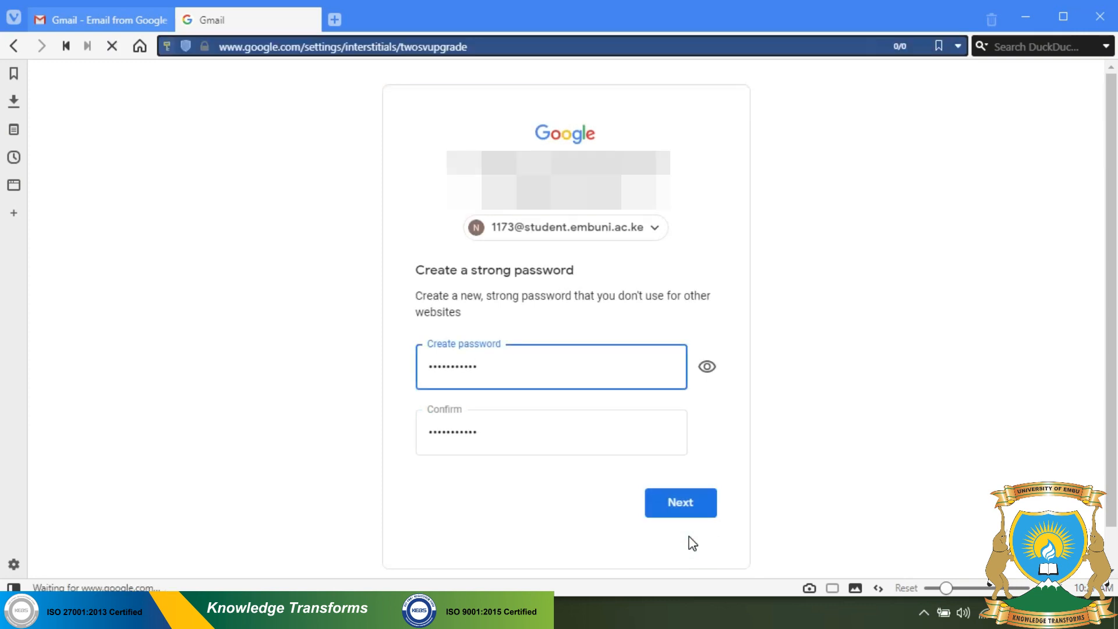
left_click(678, 502)
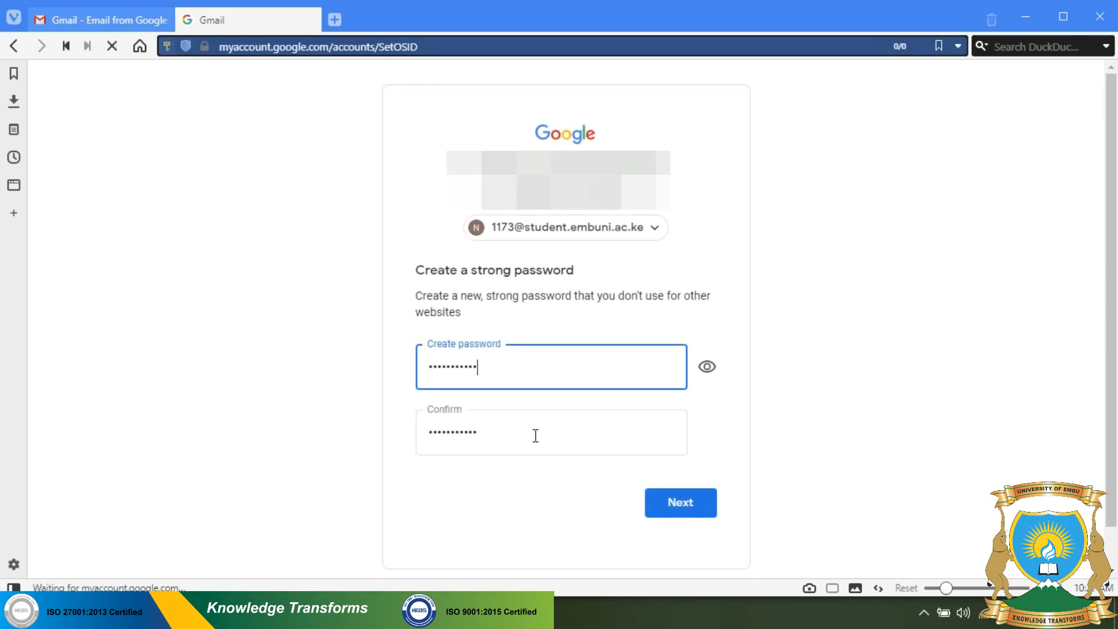
Choose ENROL on the 'Don't get locked out' 2-Step Verification warning page
left_click(678, 502)
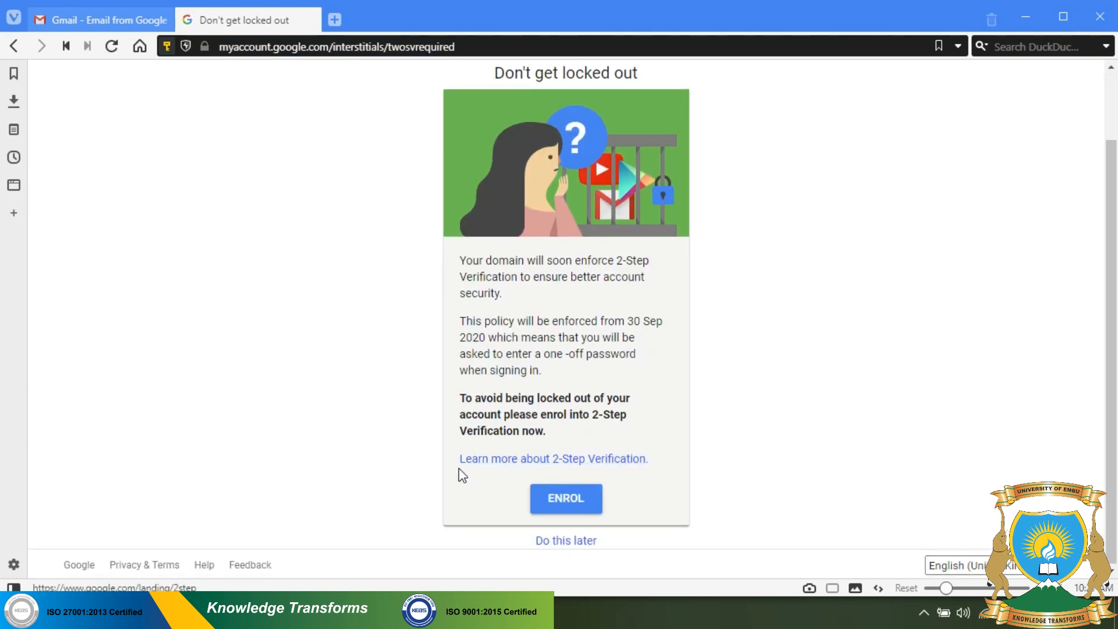
mouse_move(561, 460)
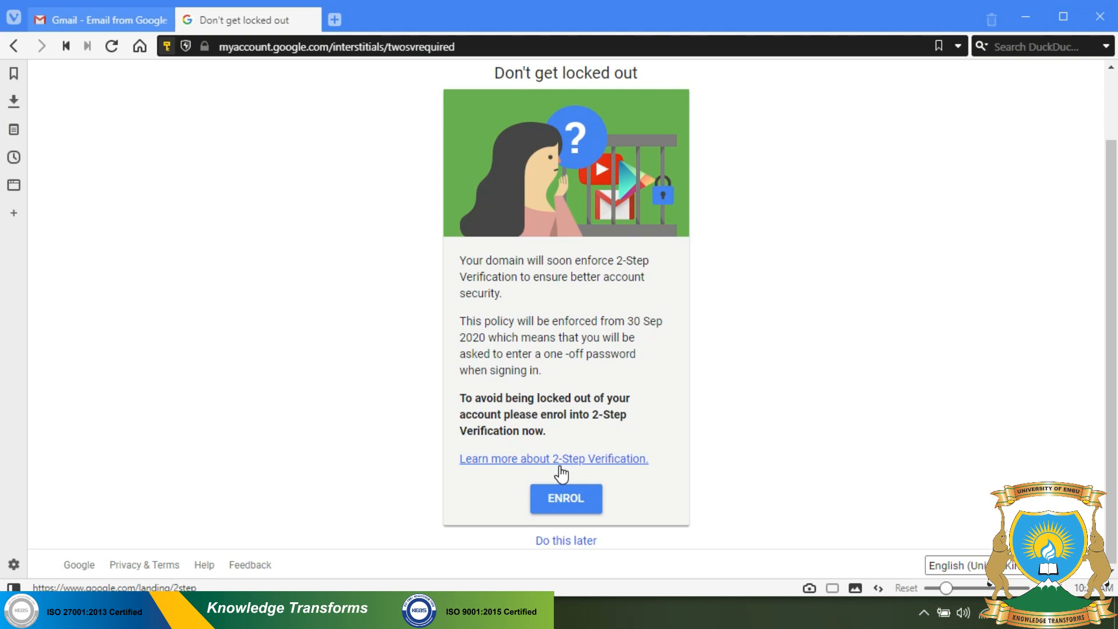
mouse_move(649, 500)
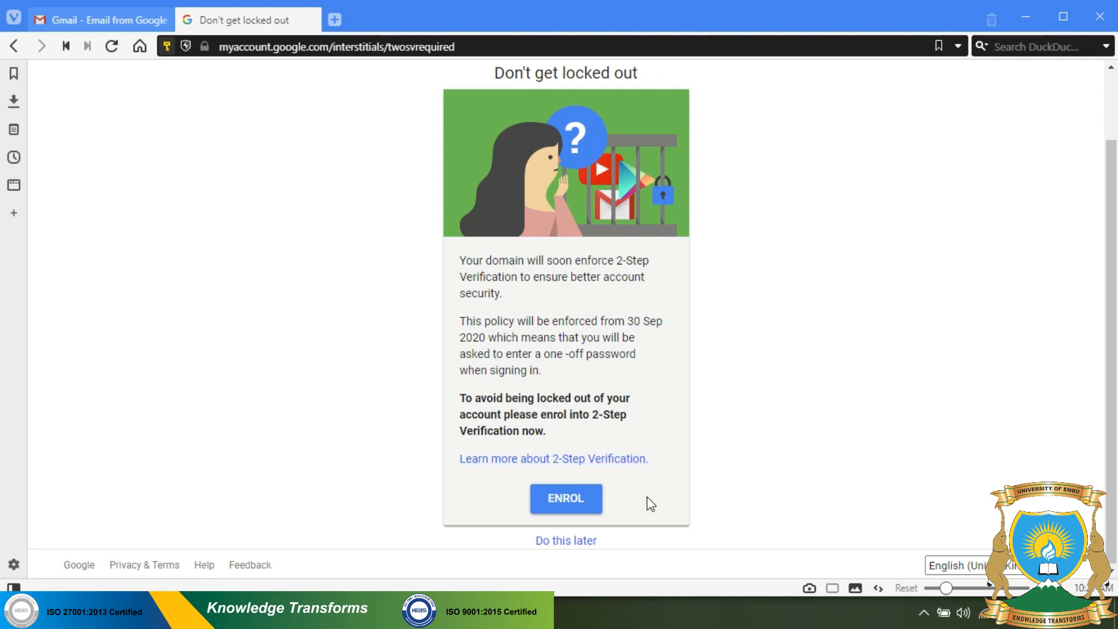
mouse_move(566, 497)
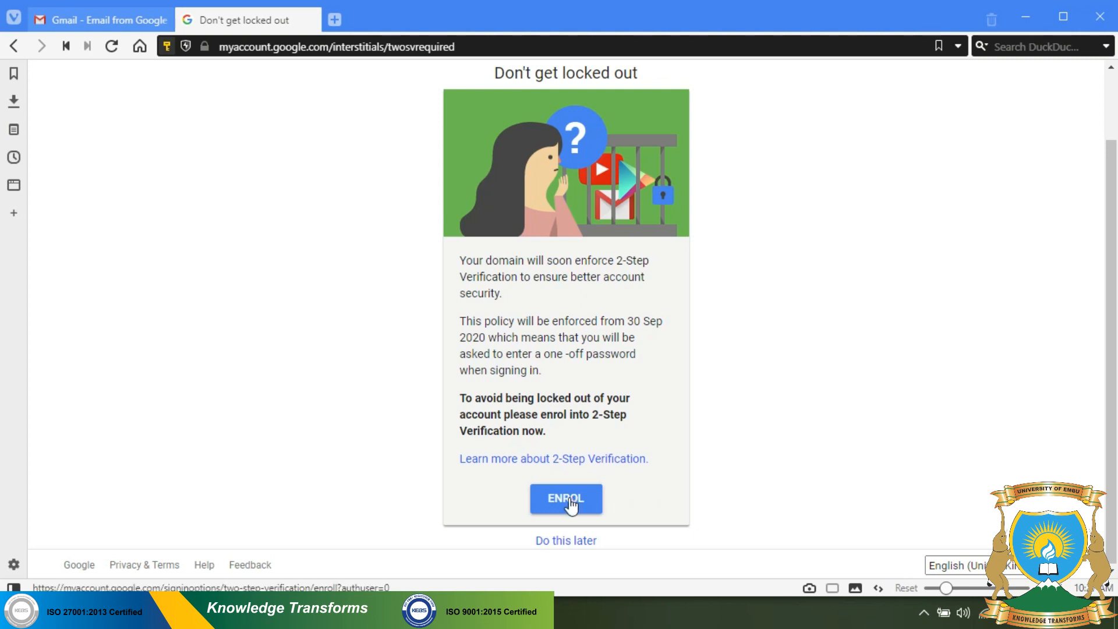
left_click(566, 497)
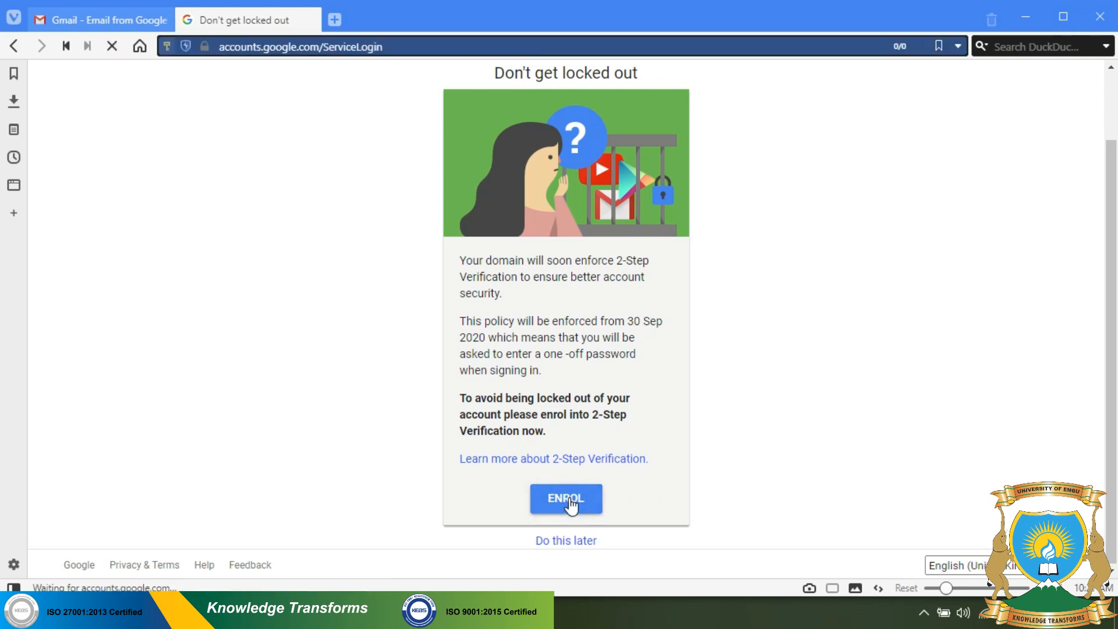
Re-verify identity by entering the account password and submitting it
left_click(565, 497)
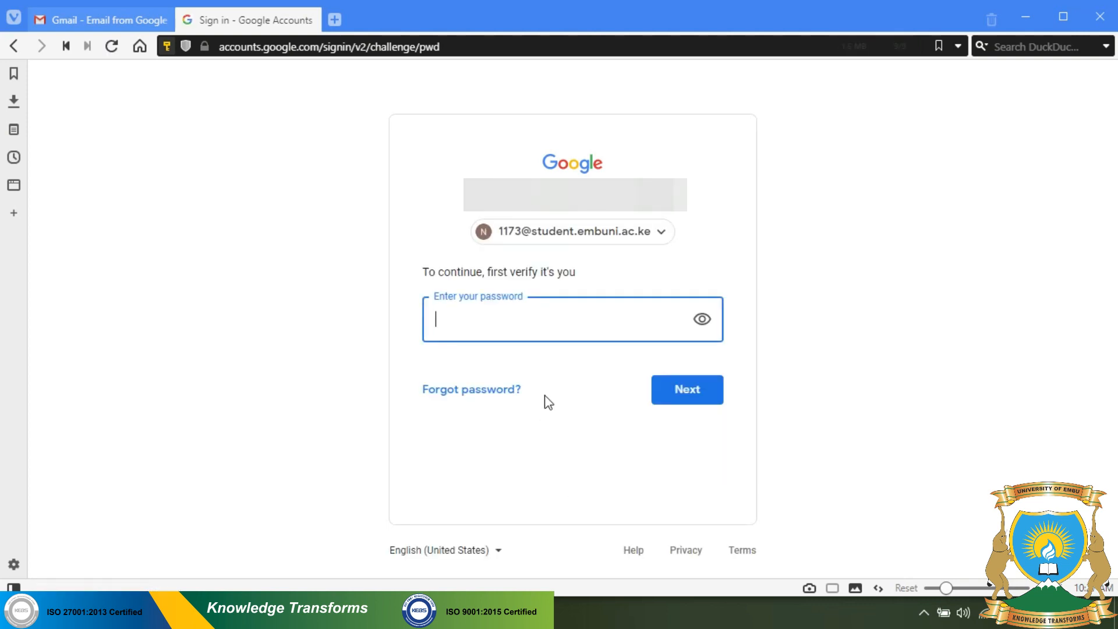
type("•")
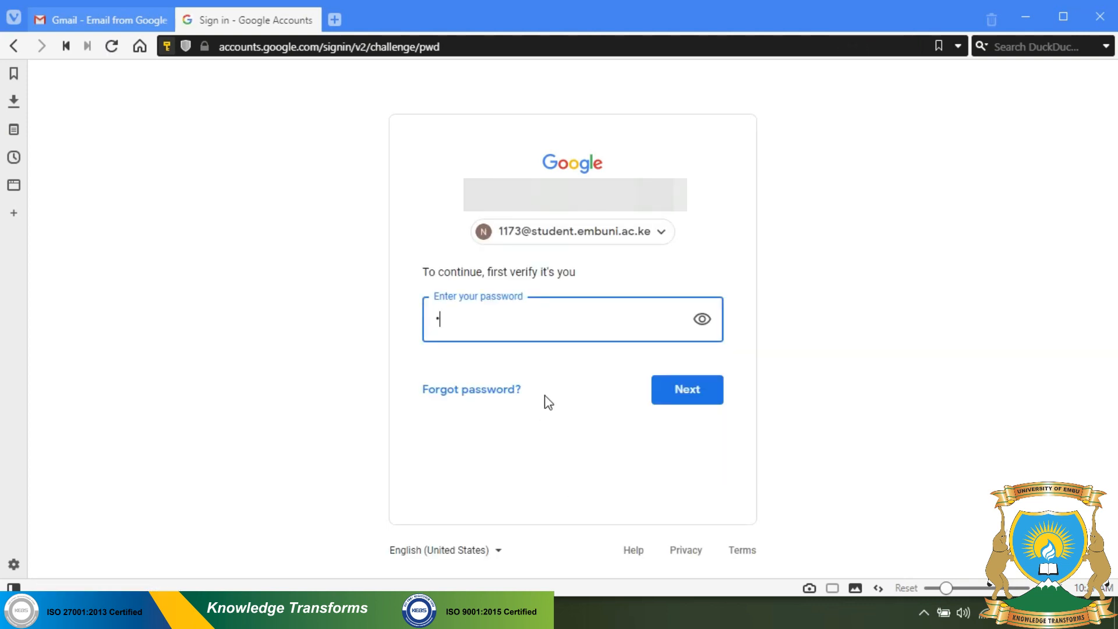
type("password")
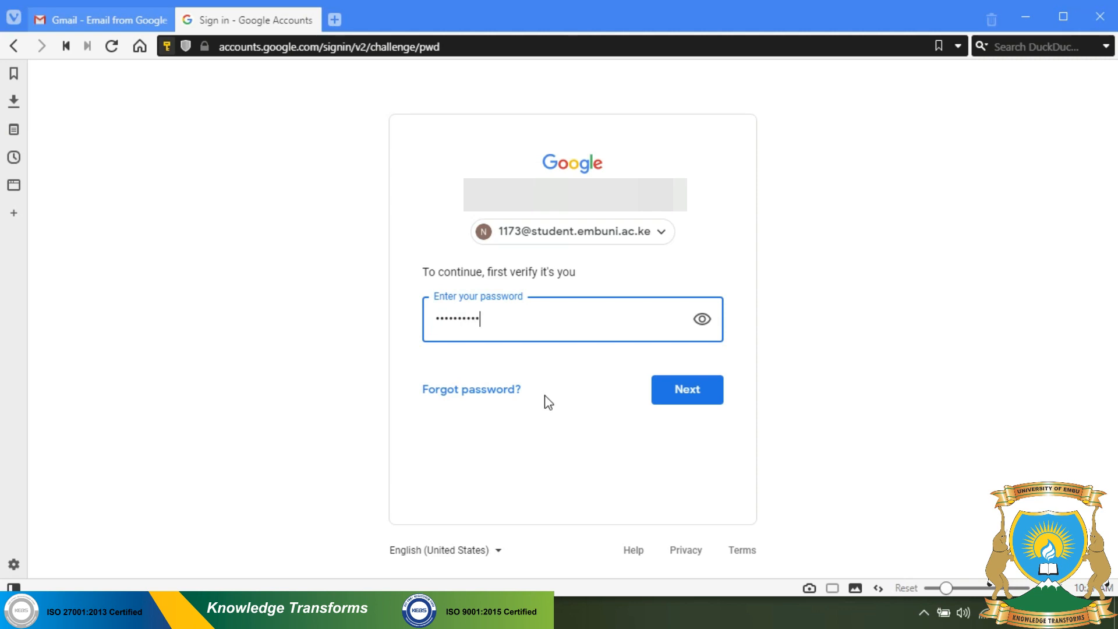
left_click(685, 388)
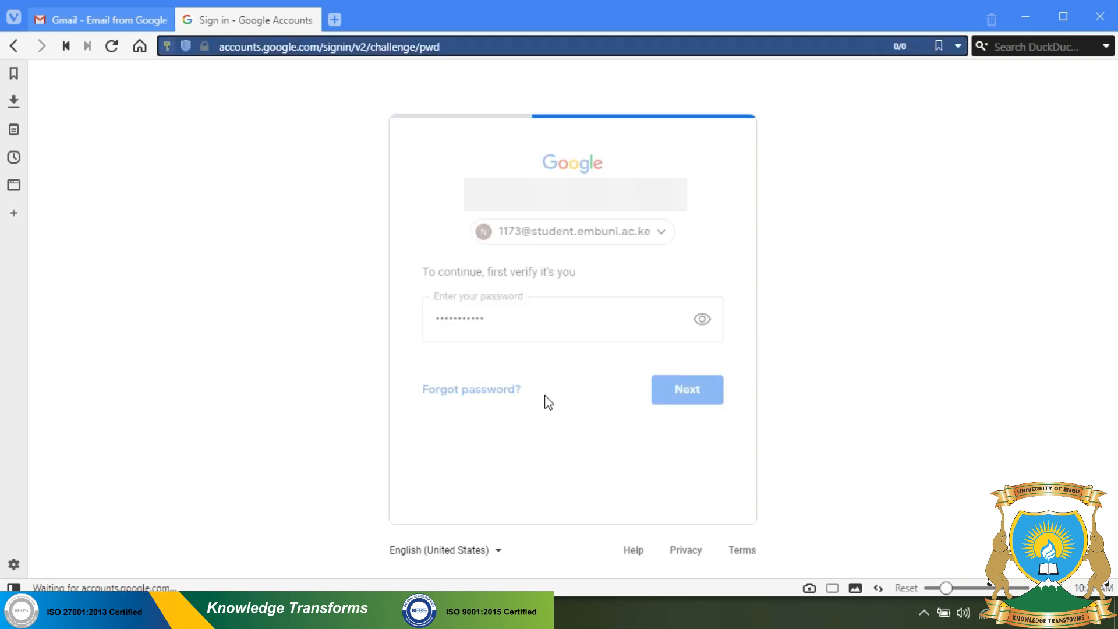
left_click(686, 388)
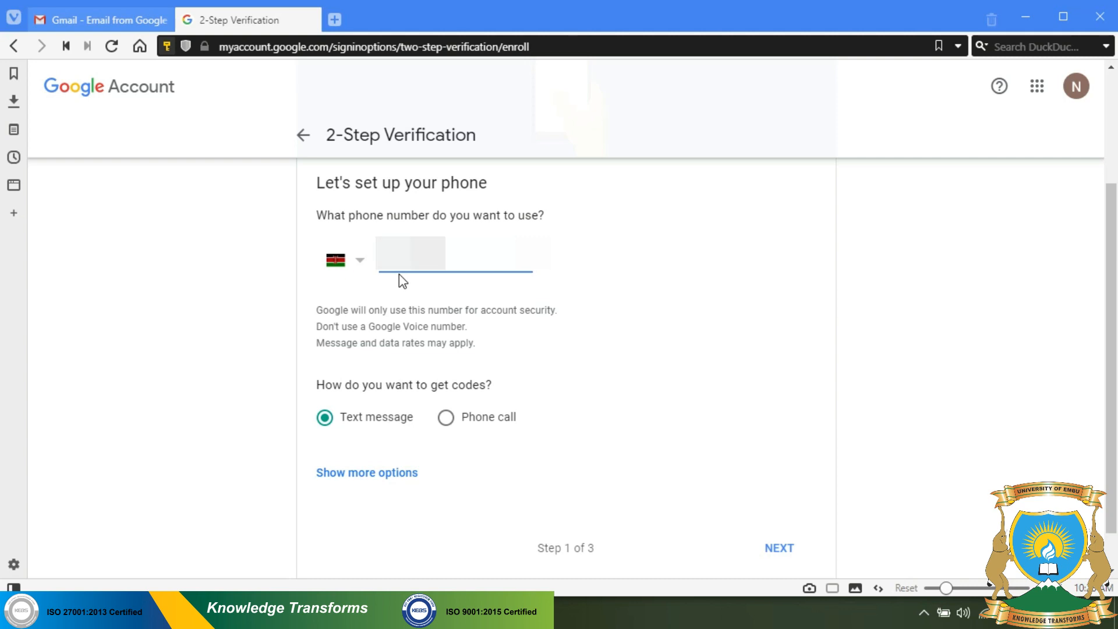
Submit the phone number for text-message codes and reach the code entry step
scroll("down", 3)
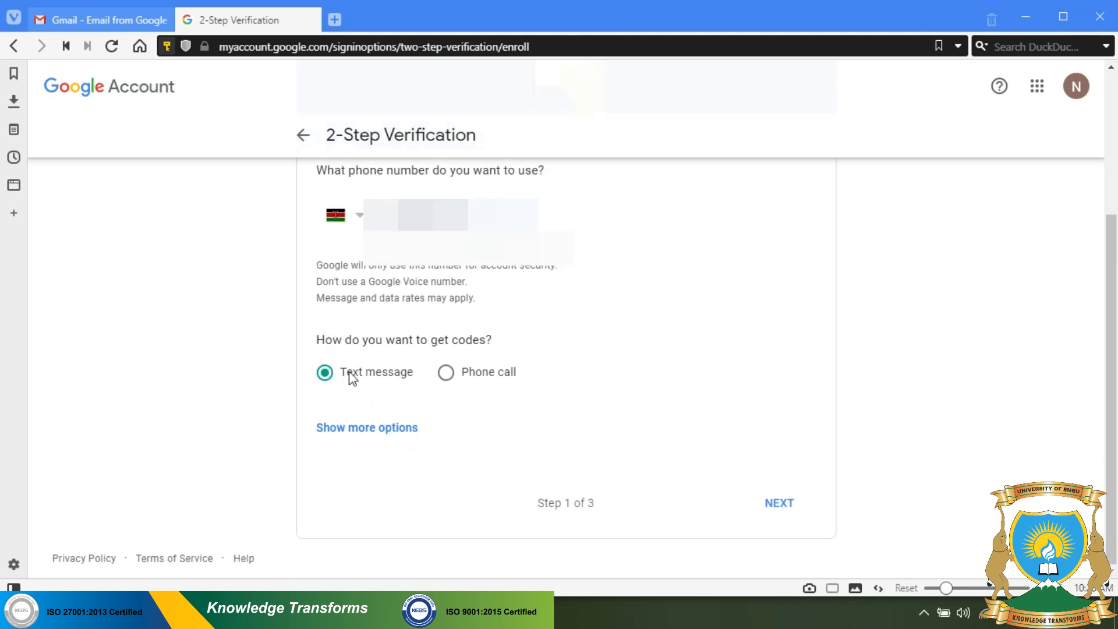
mouse_move(437, 398)
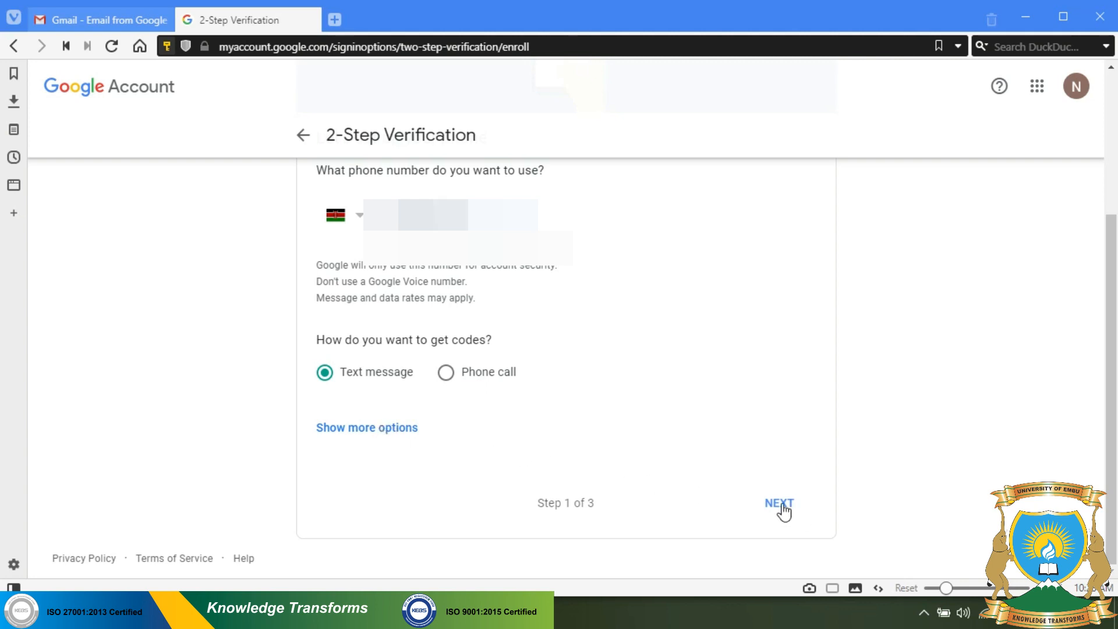
left_click(779, 503)
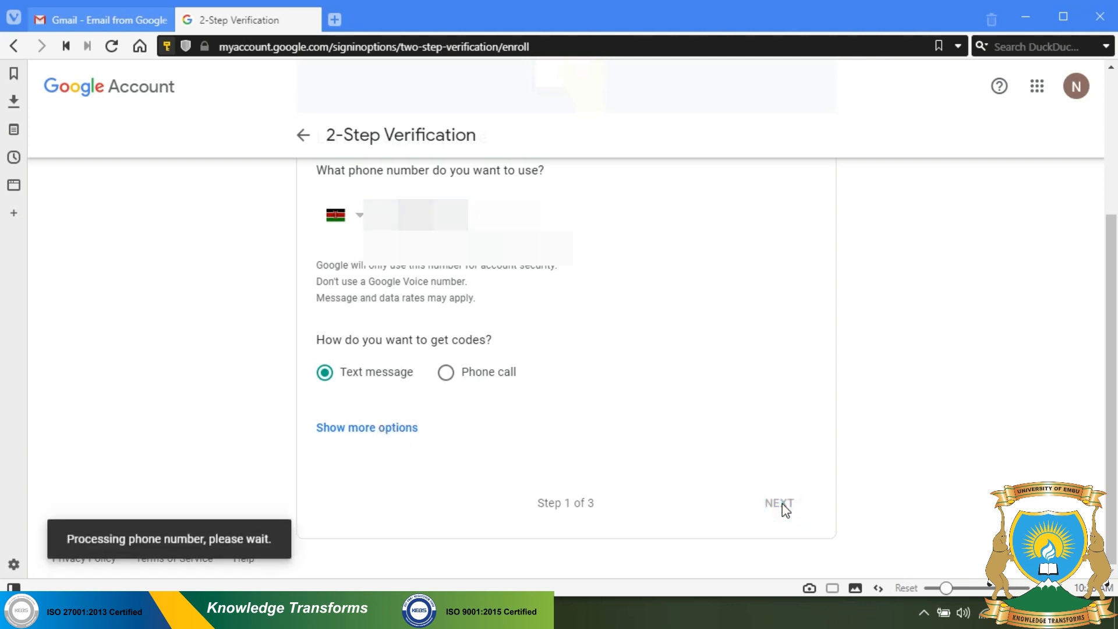
left_click(779, 503)
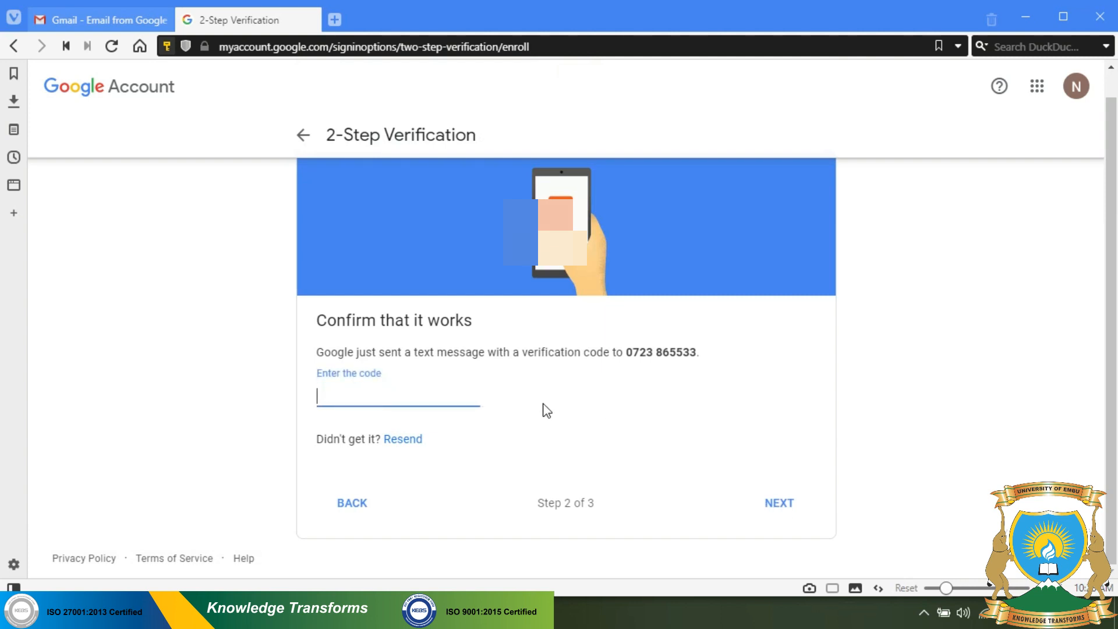
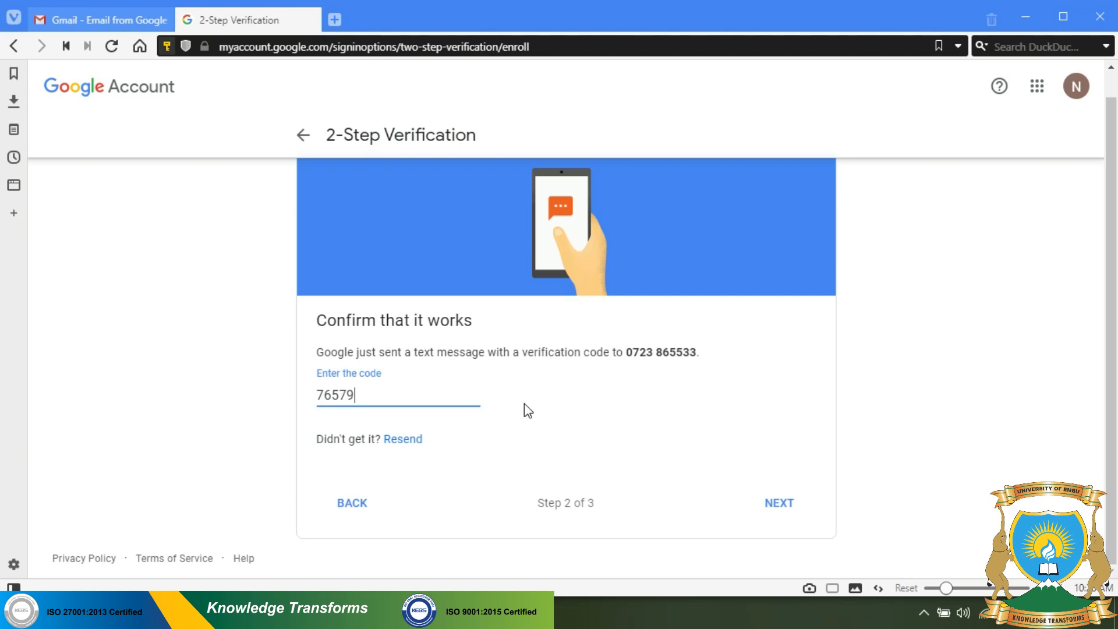
left_click(779, 503)
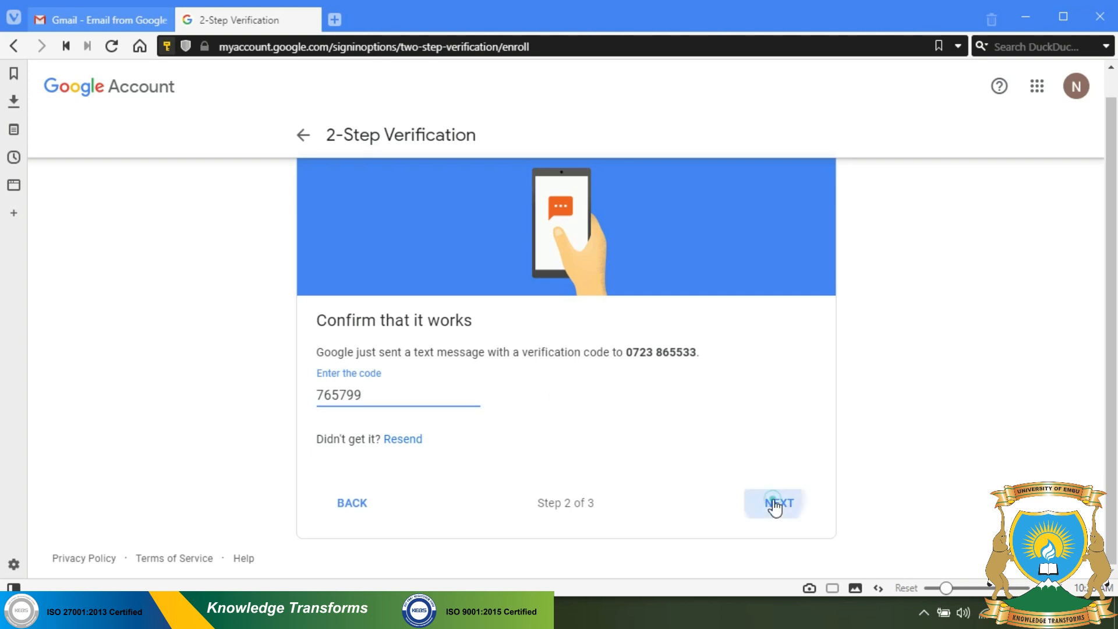
left_click(773, 503)
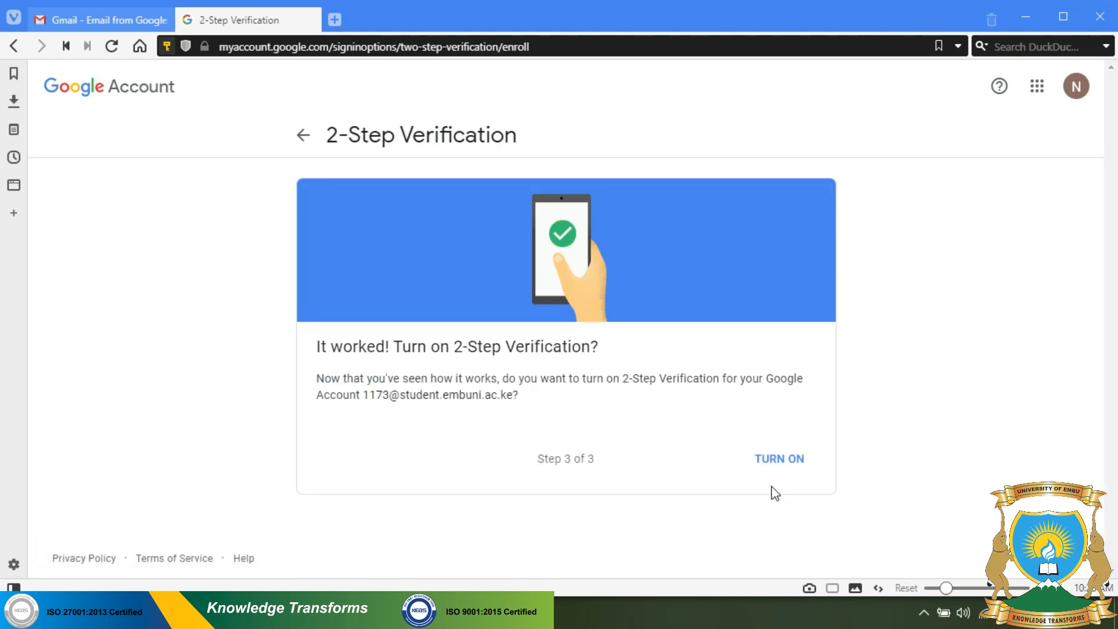
Turn 2-Step Verification ON for the account with the verified phone
left_click(779, 459)
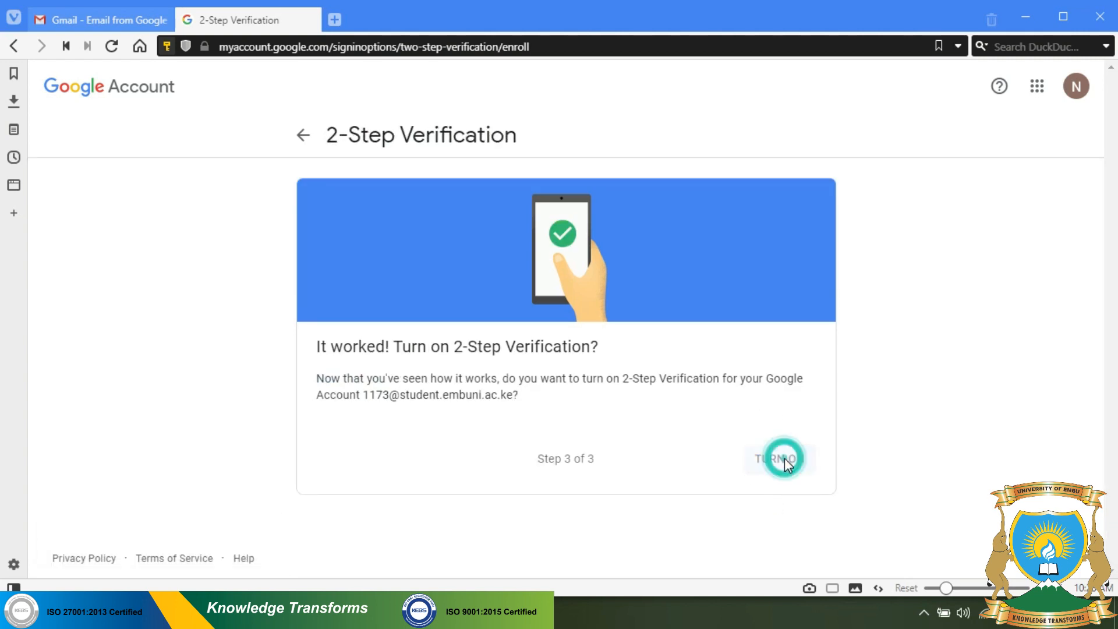
left_click(778, 459)
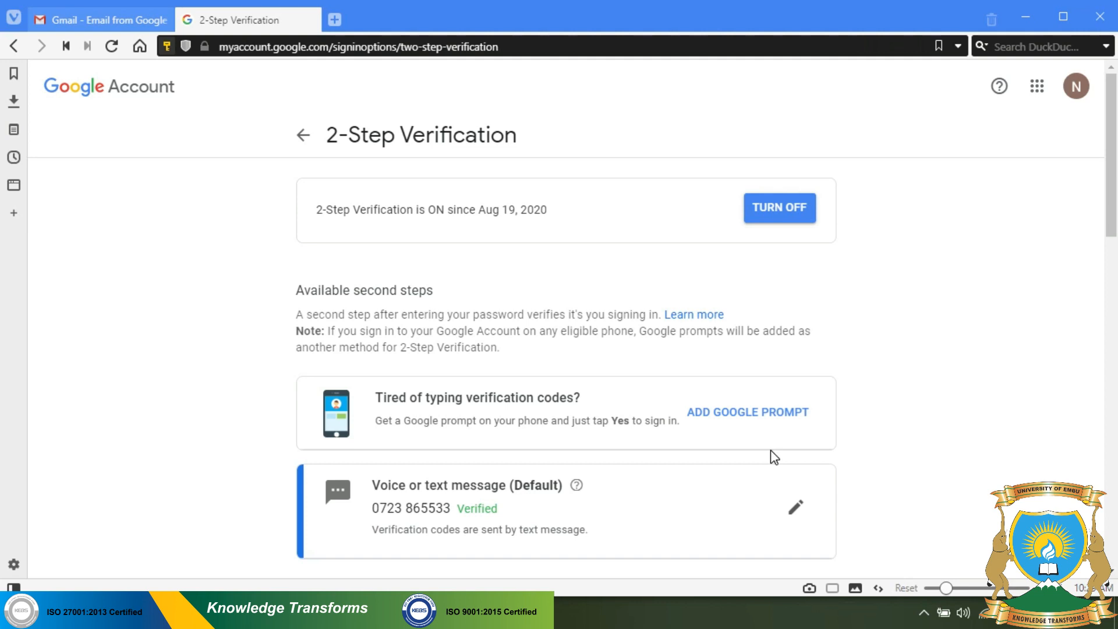
scroll("down", 3)
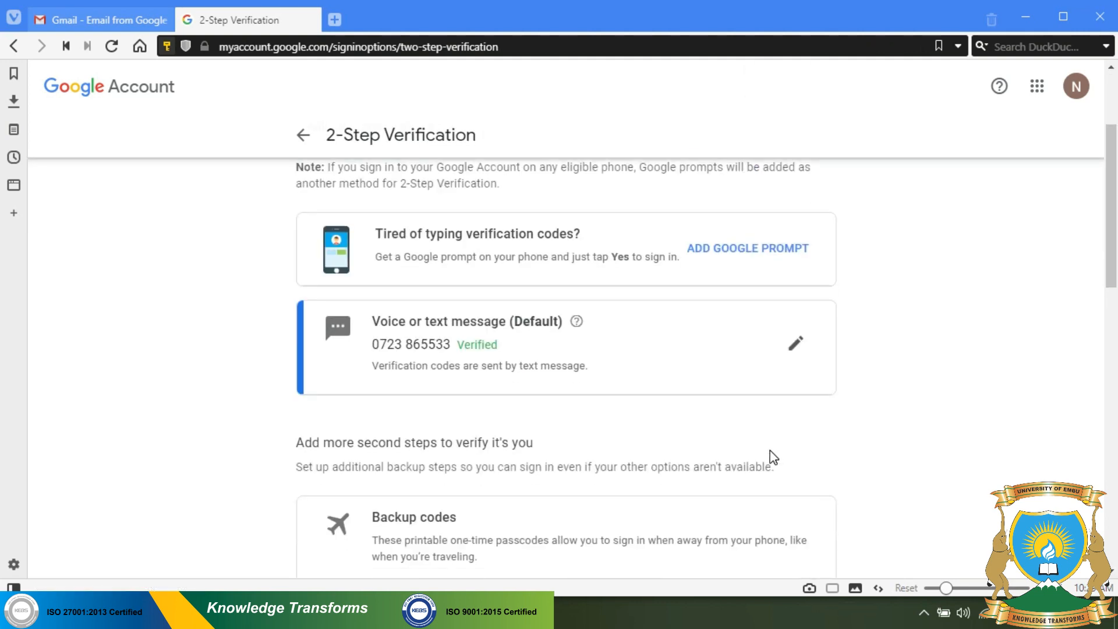
mouse_move(517, 231)
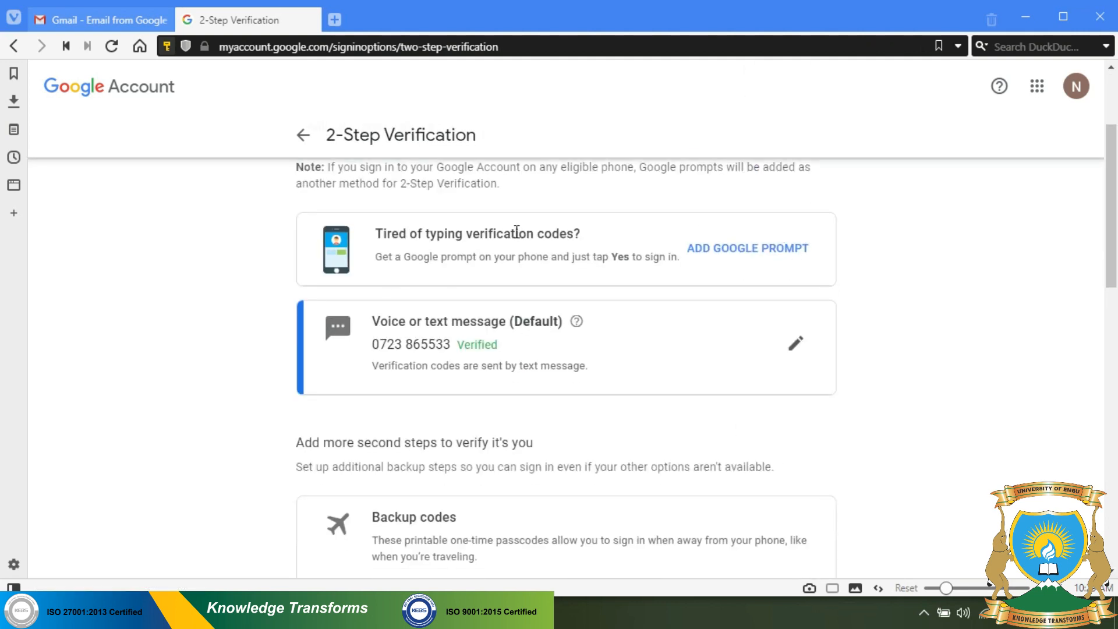
mouse_move(746, 248)
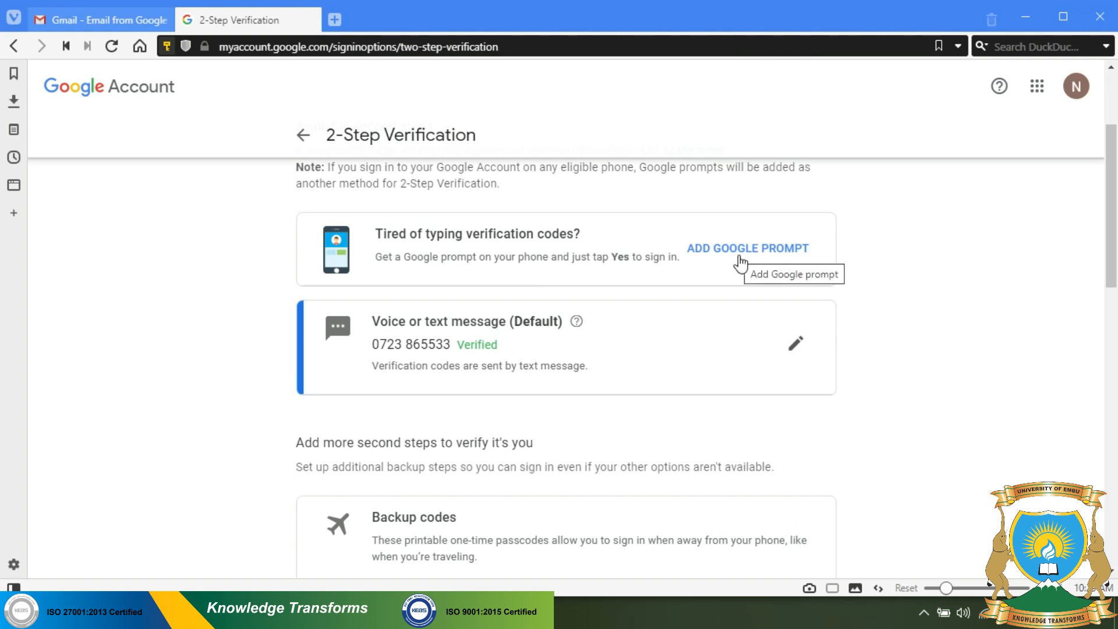
scroll("down", 3)
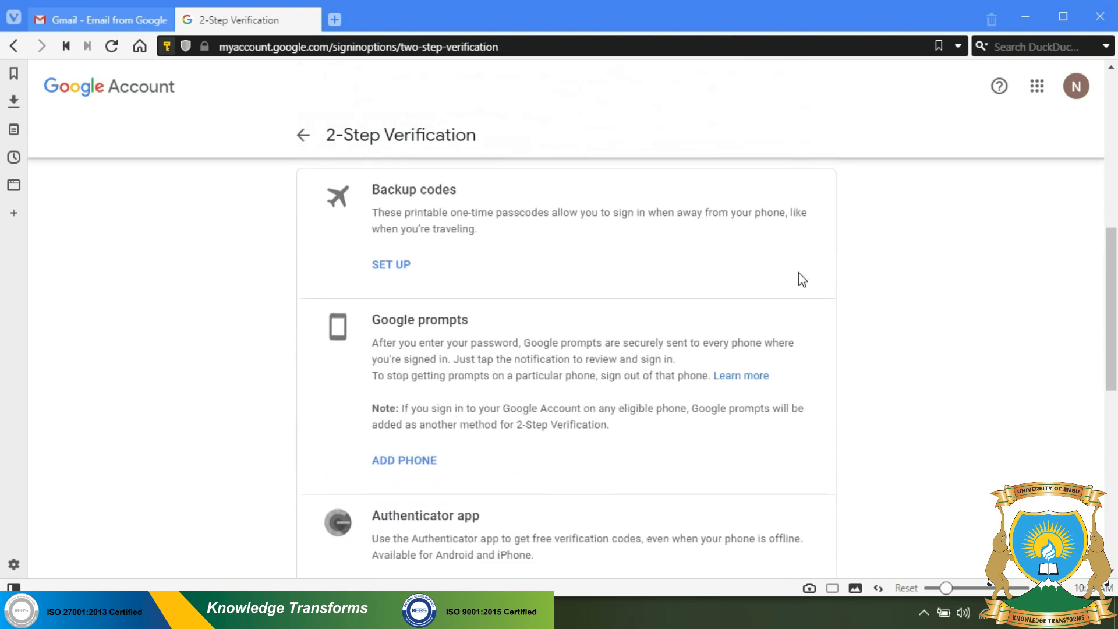
scroll("down", 3)
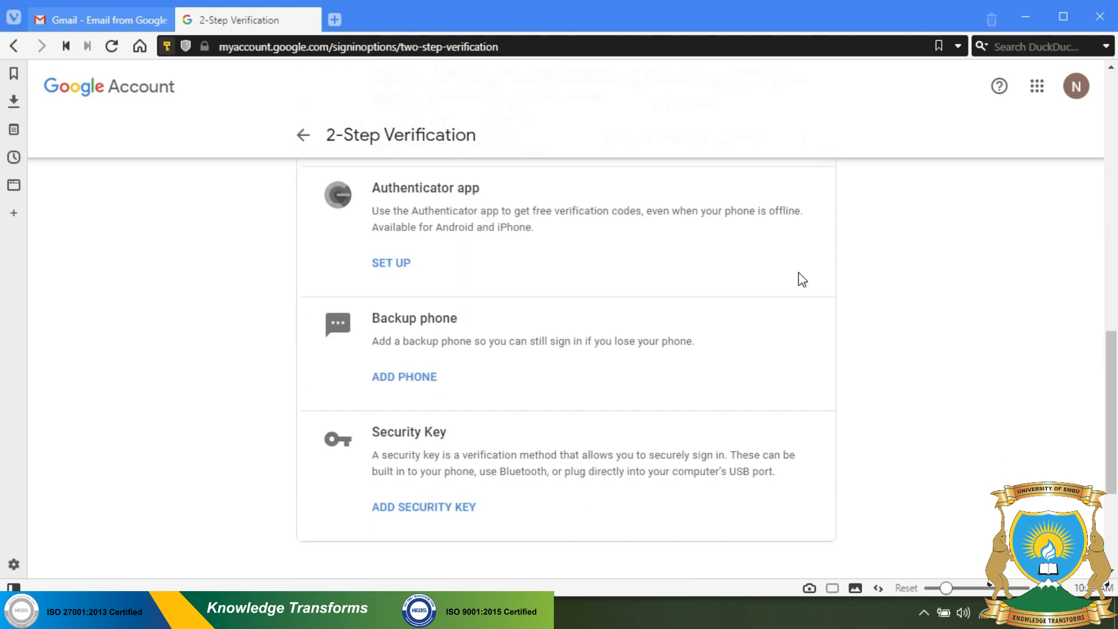
scroll("up", 3)
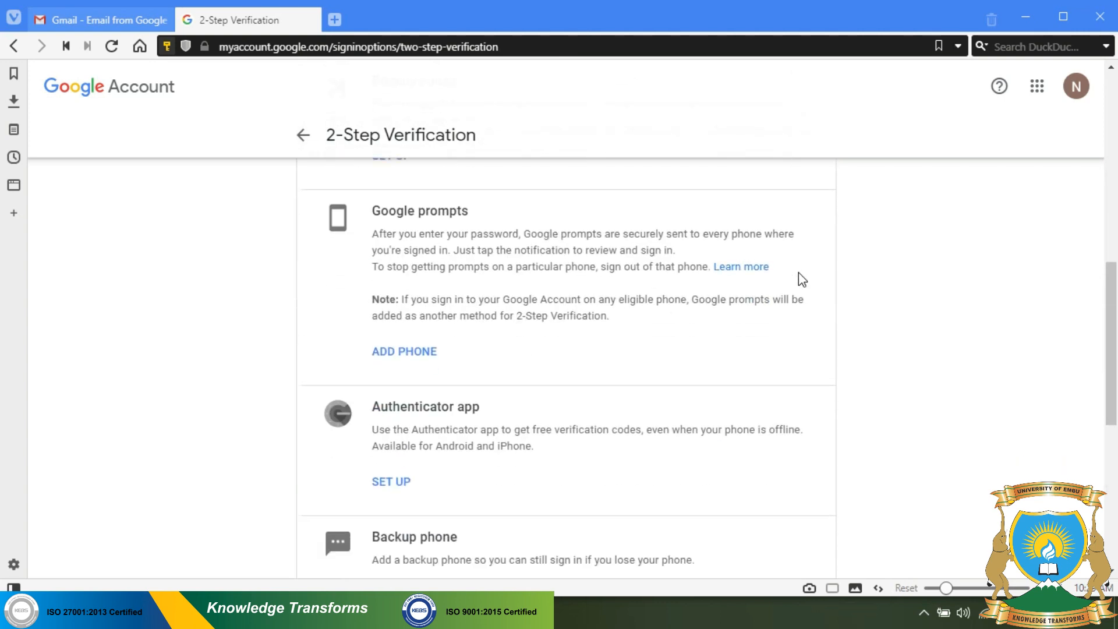
scroll("down", 3)
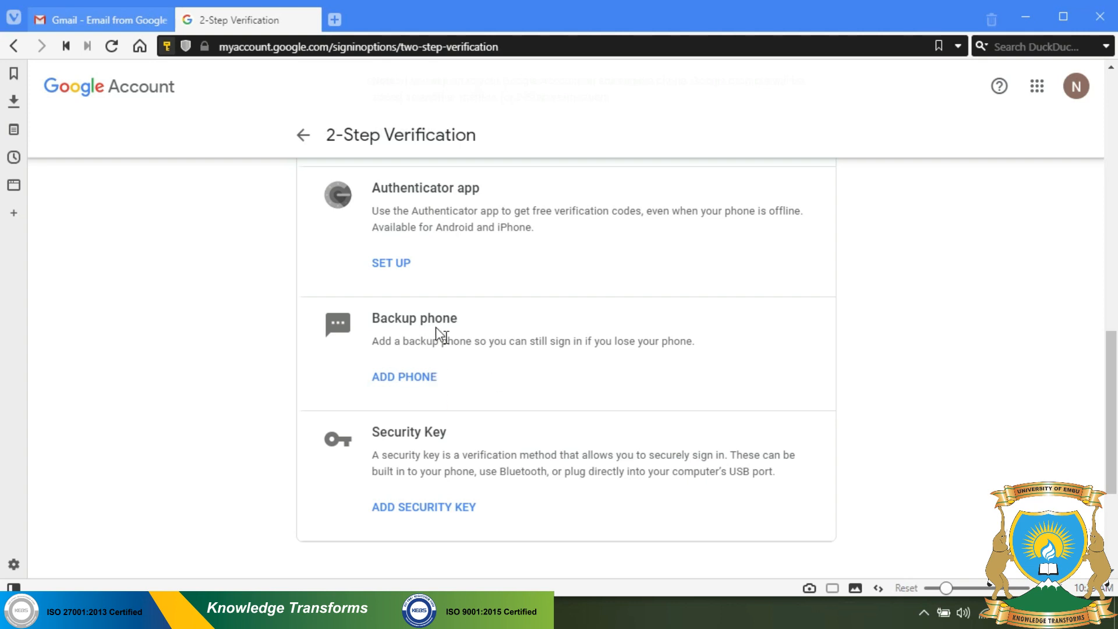
scroll("down", 3)
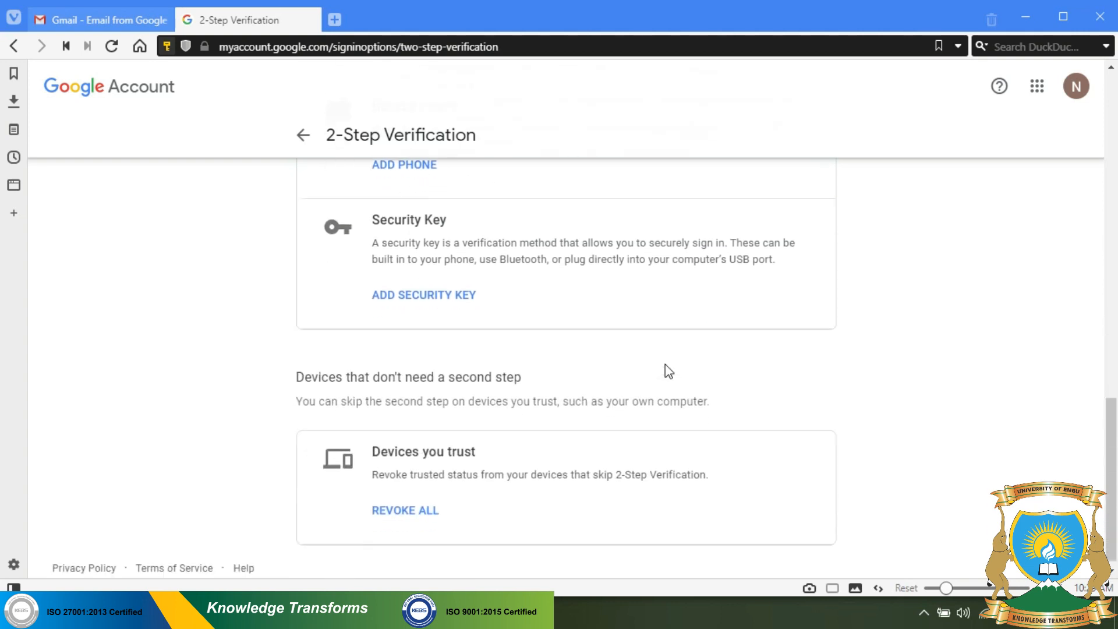
scroll("up", 3)
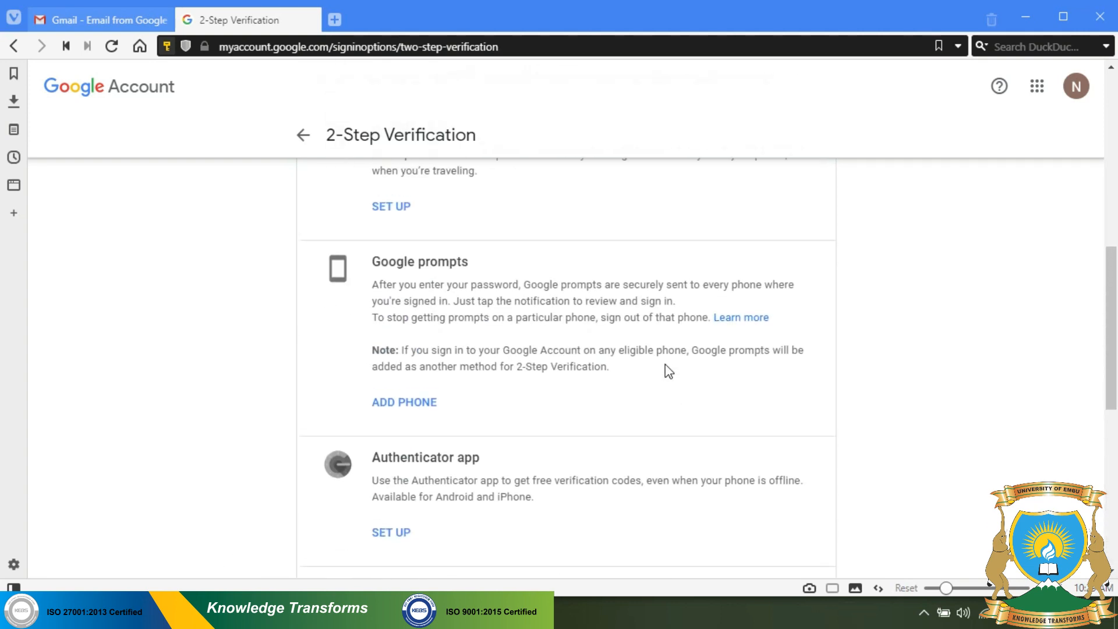
scroll("up", 3)
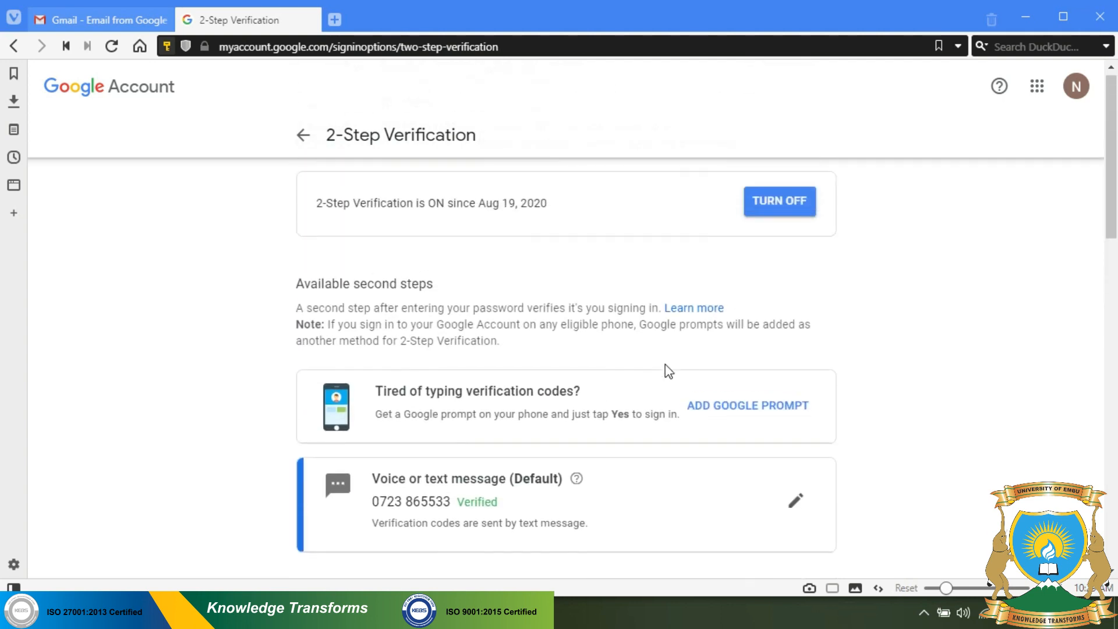
scroll("up", 3)
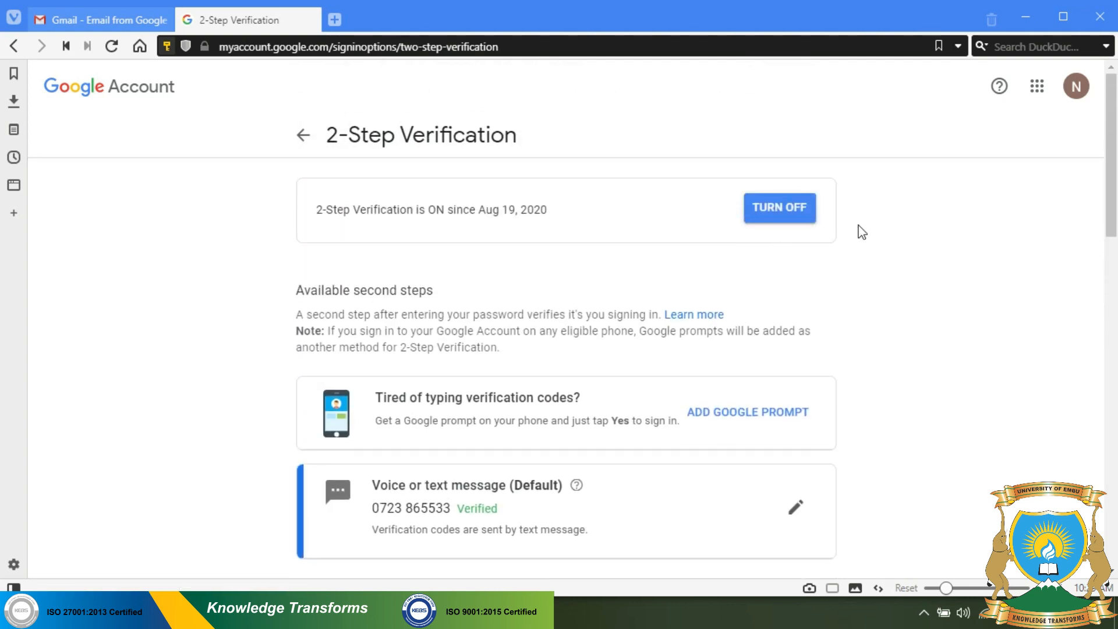
mouse_move(1036, 86)
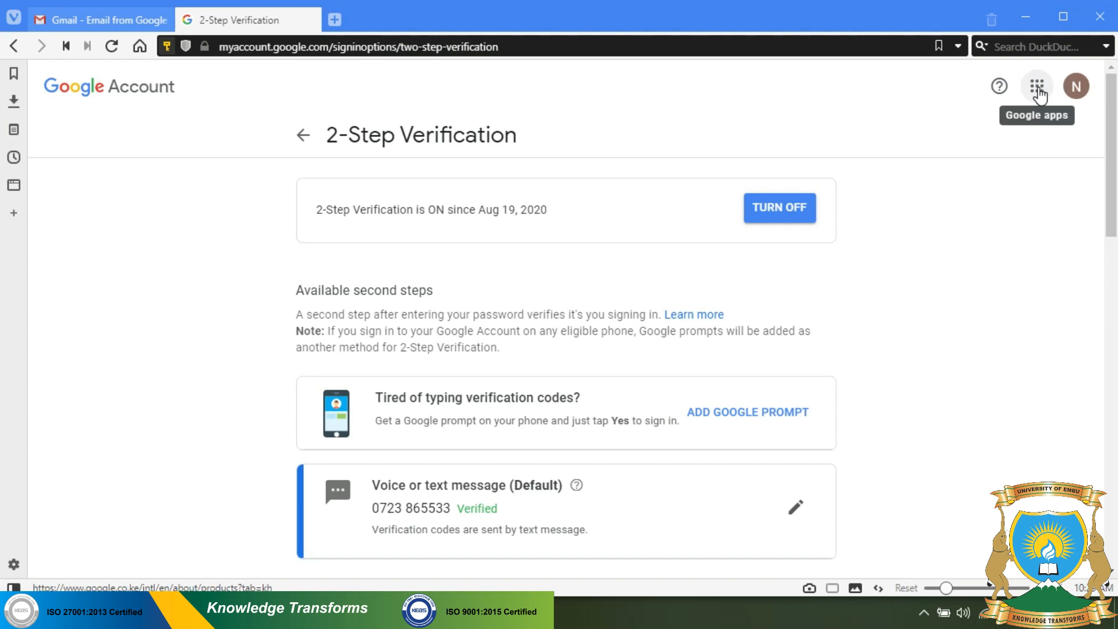
Open the student account's Gmail mailbox from the Google apps grid
left_click(1036, 85)
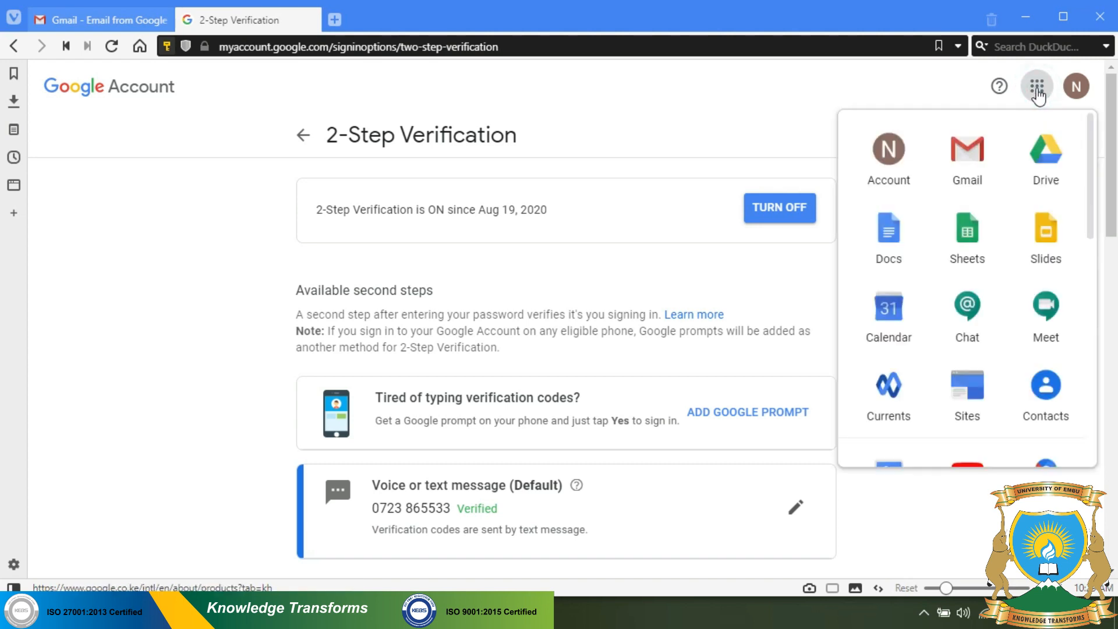
mouse_move(966, 155)
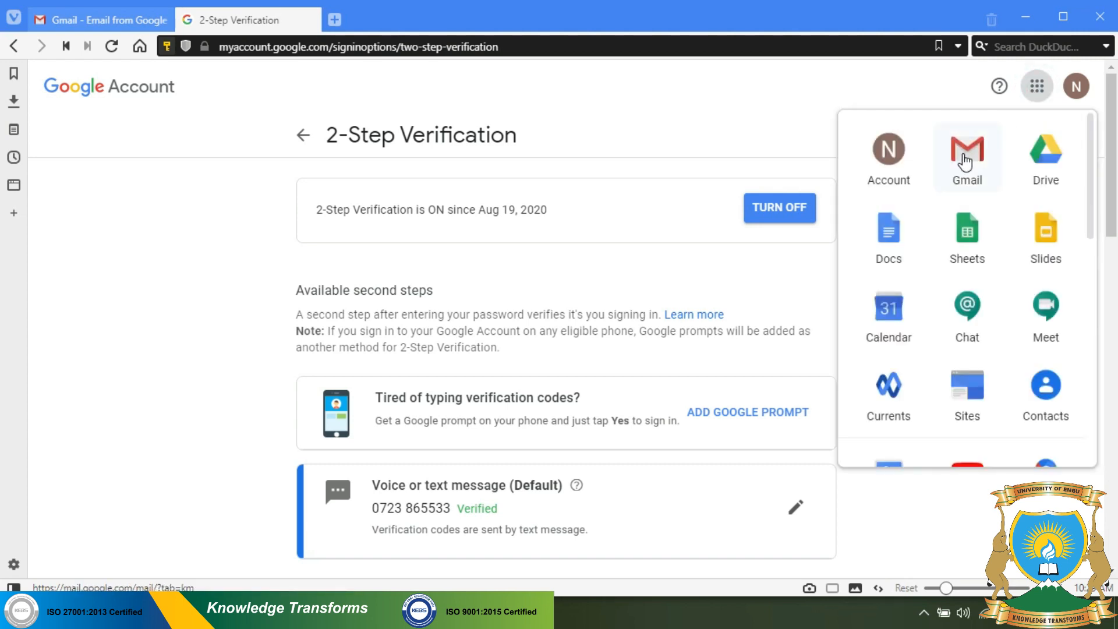
left_click(966, 151)
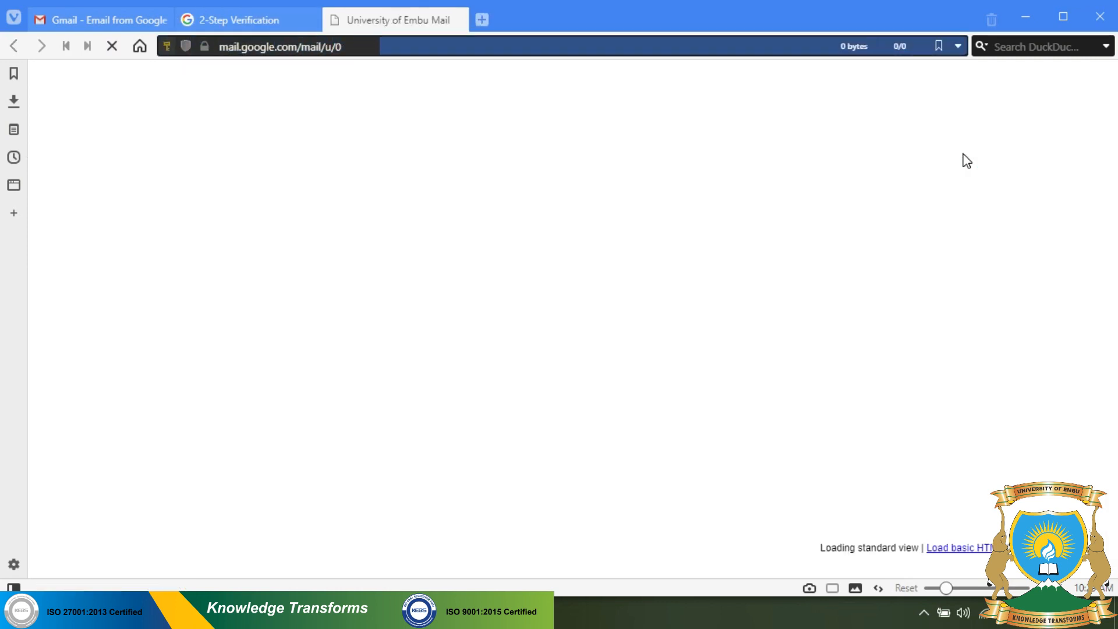